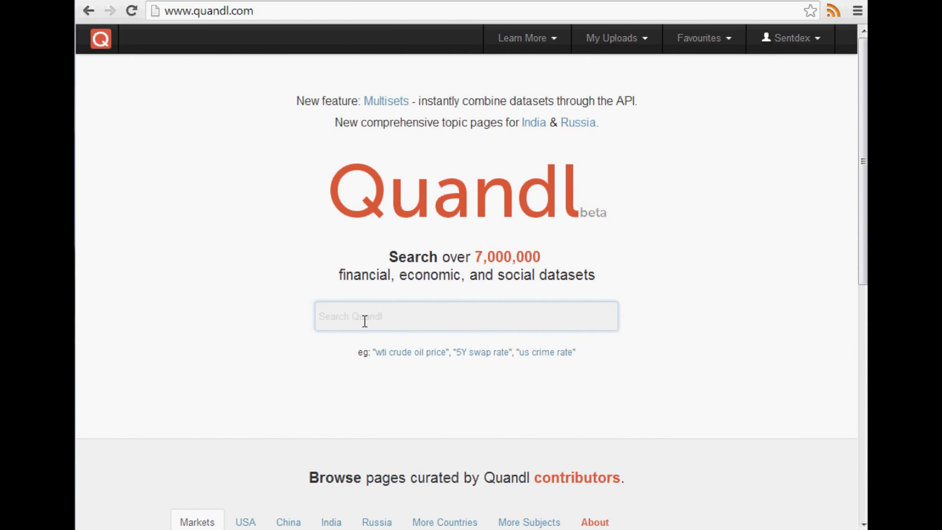
Search Quandl for 'aapl' and open the Apple Inc. (AAPL) - Net Income result
type("aapl")
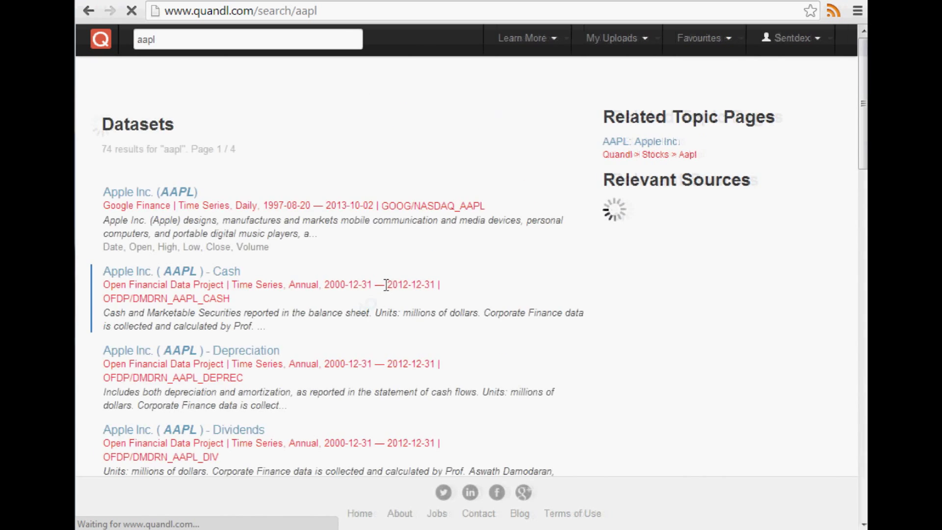
scroll("down", 3)
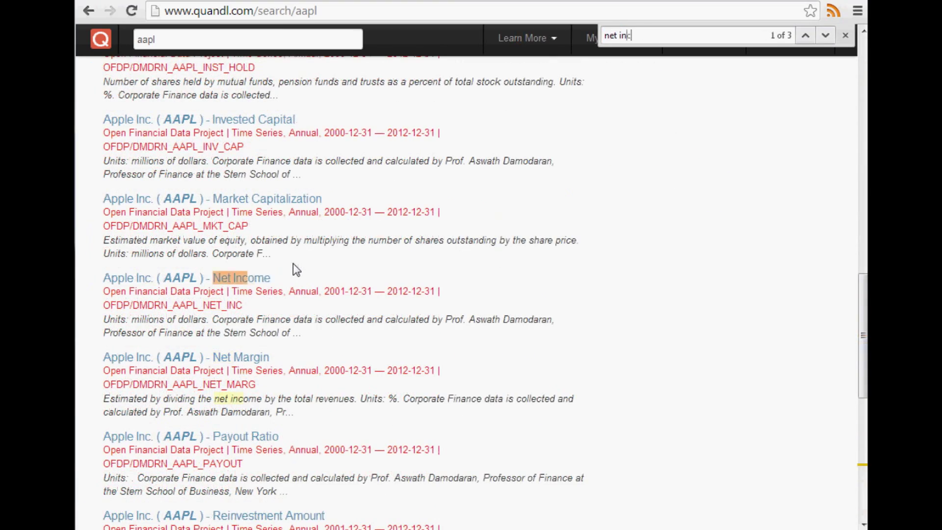
left_click(242, 277)
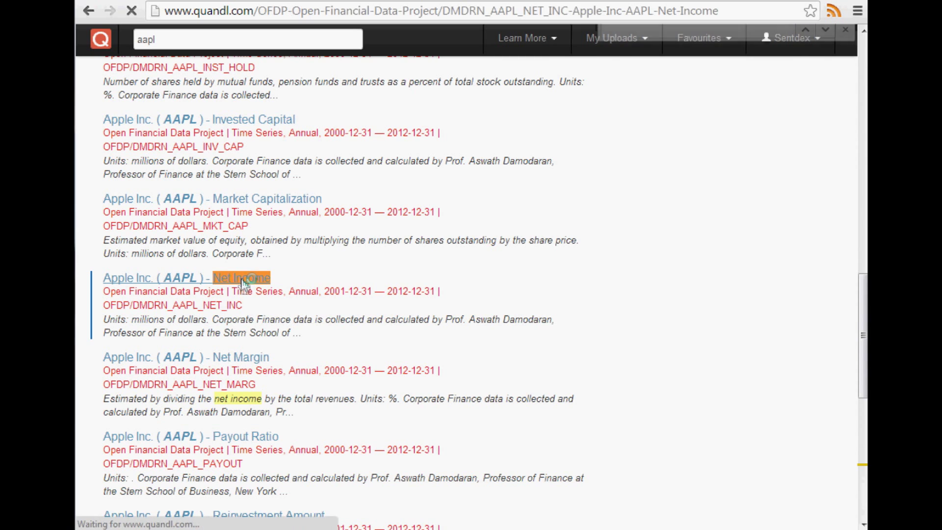
left_click(242, 278)
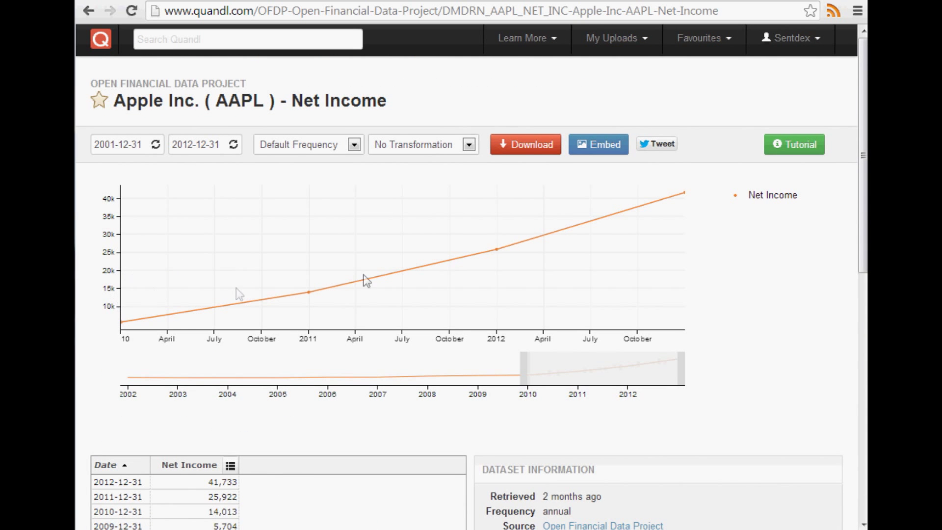
scroll("down", 3)
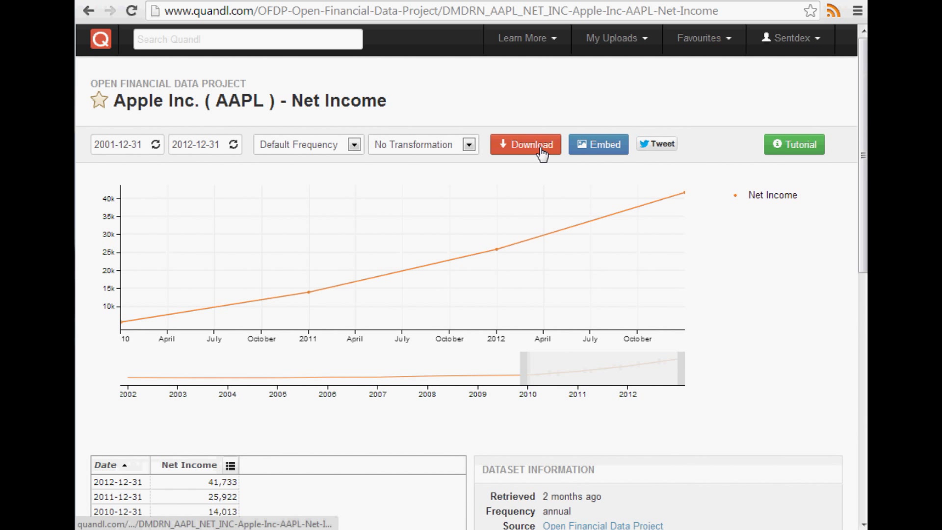
Open the Download Wizard for AAPL Net Income and reveal its API call URL
left_click(526, 144)
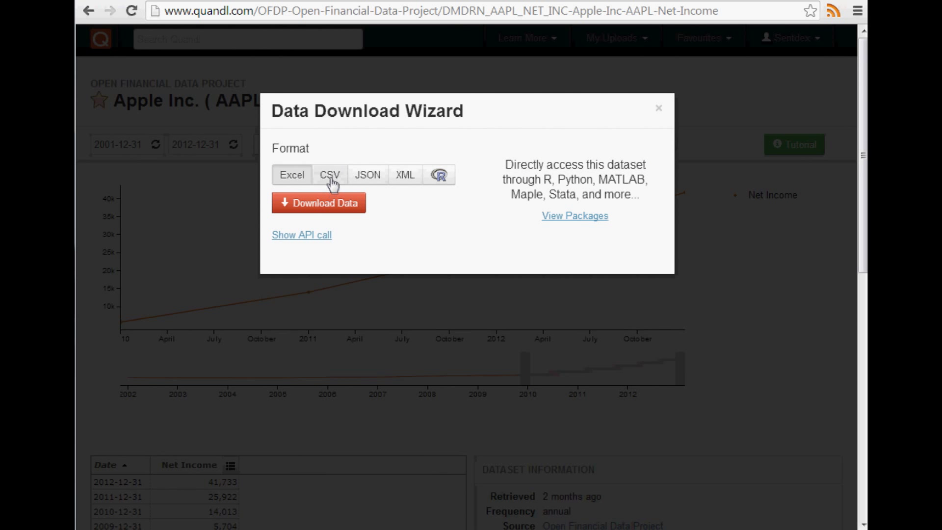
left_click(302, 235)
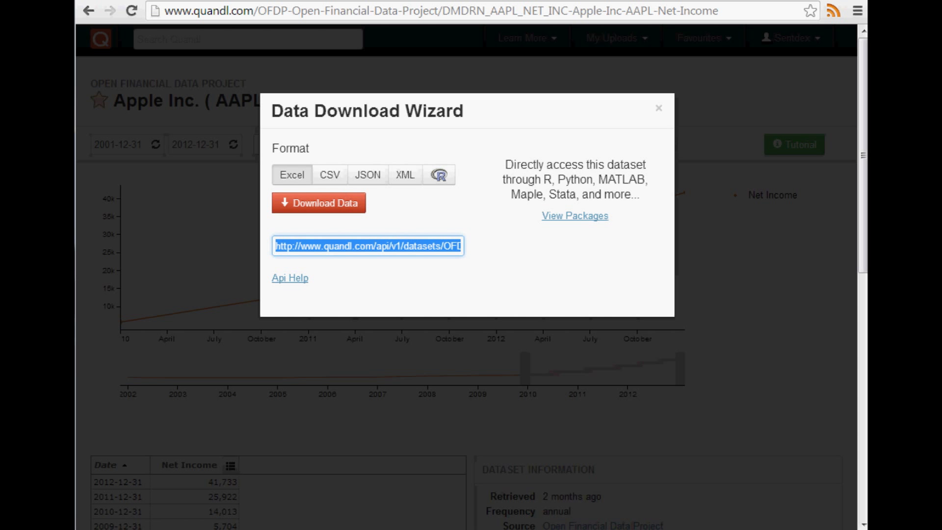
mouse_move(697, 81)
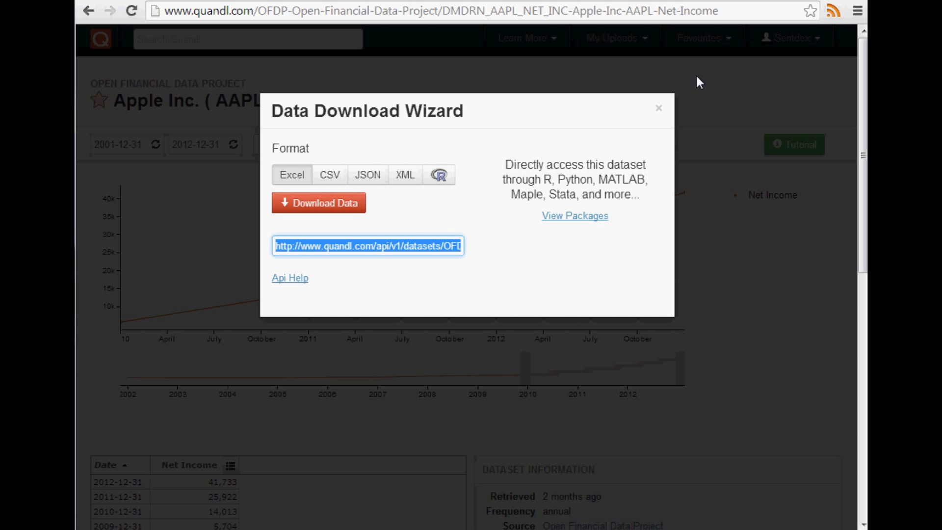
left_click(290, 277)
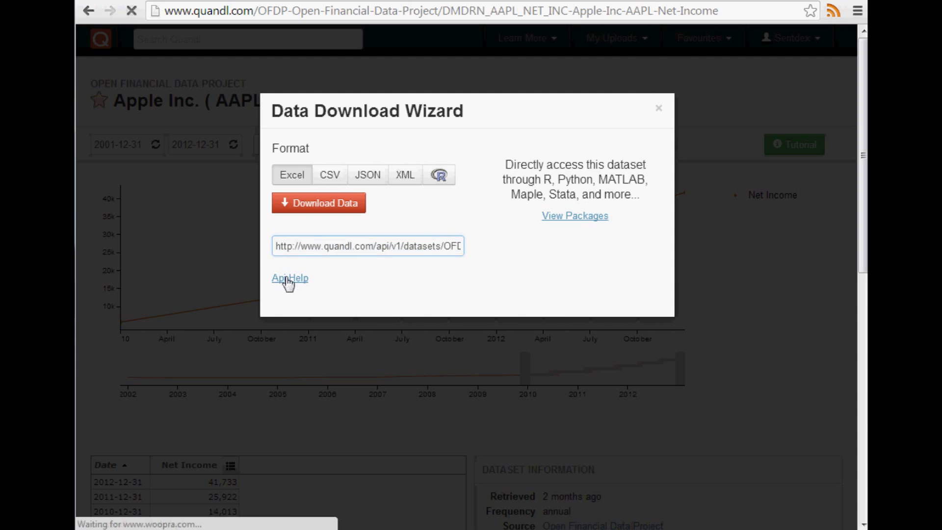
Review Quandl API limits: 50 anonymous requests and 500 calls per day for signed-up users
left_click(289, 277)
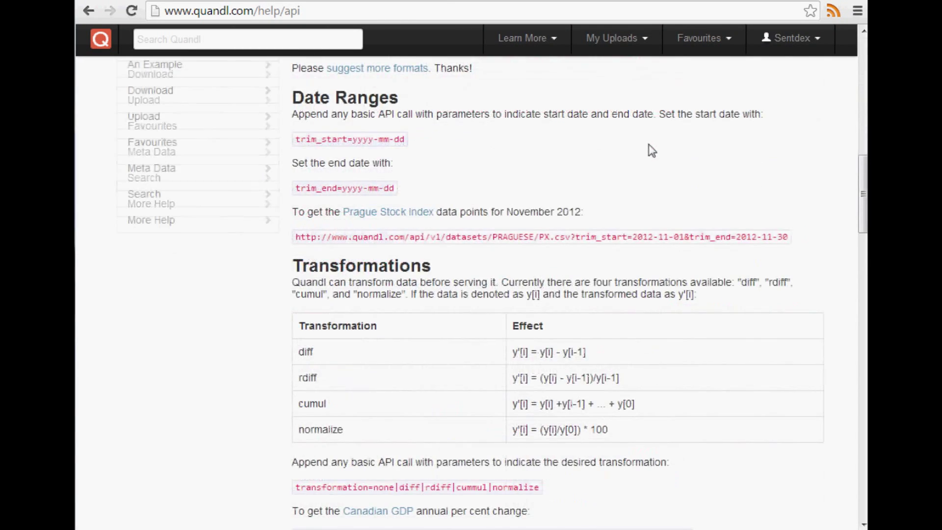
scroll("down", 3)
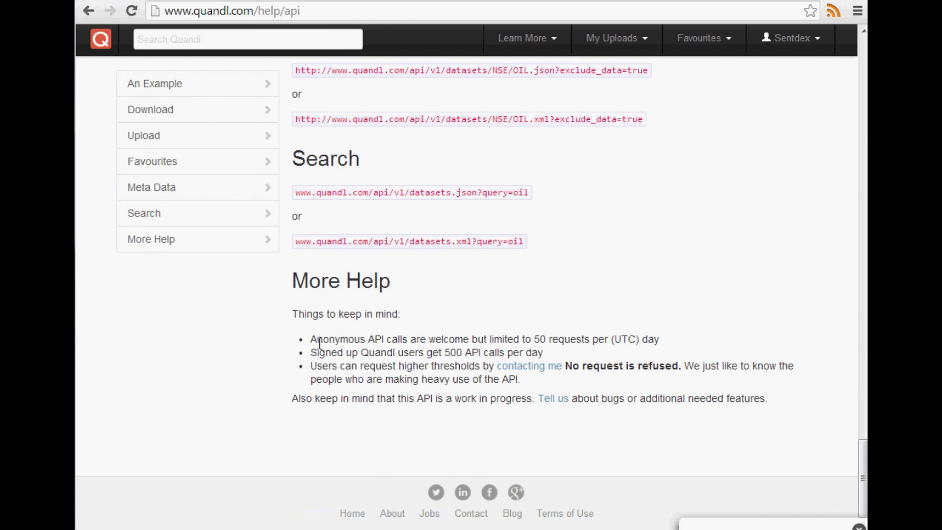
left_click_drag(310, 339, 616, 339)
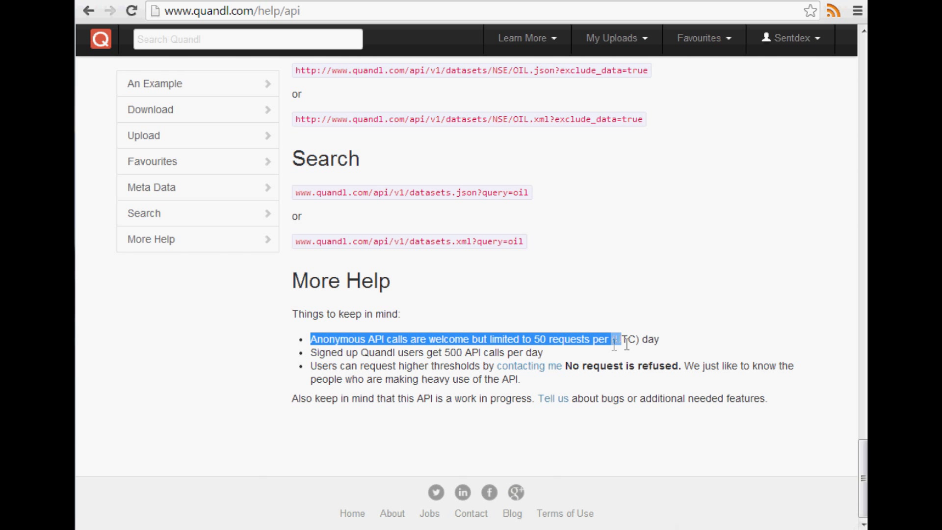
left_click_drag(611, 339, 654, 339)
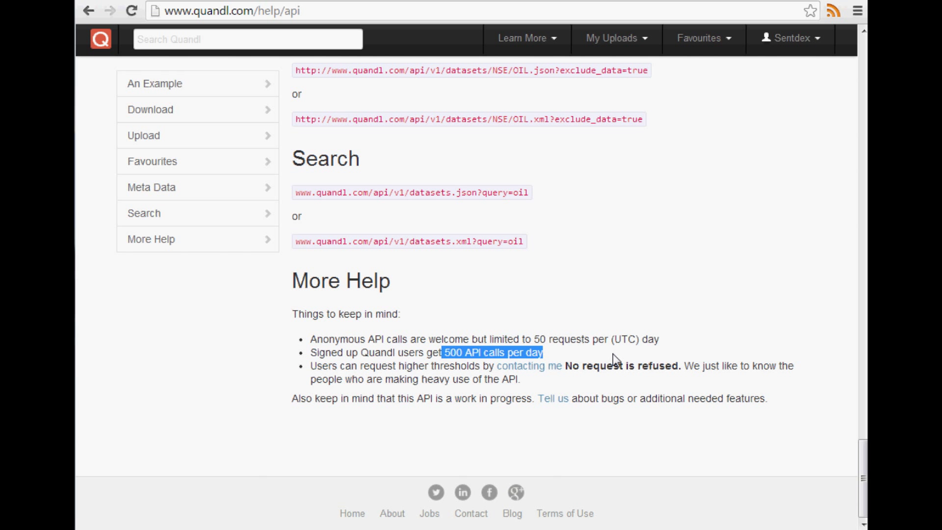
mouse_move(635, 372)
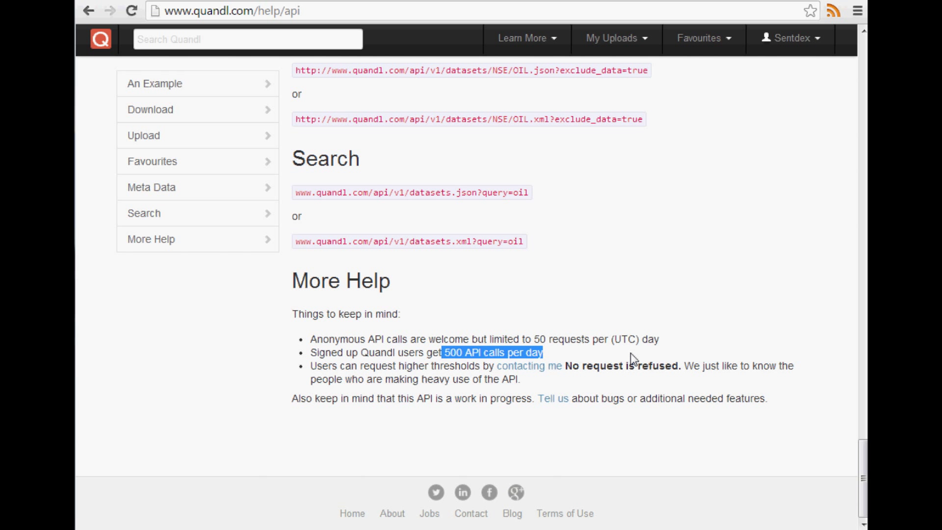
mouse_move(340, 398)
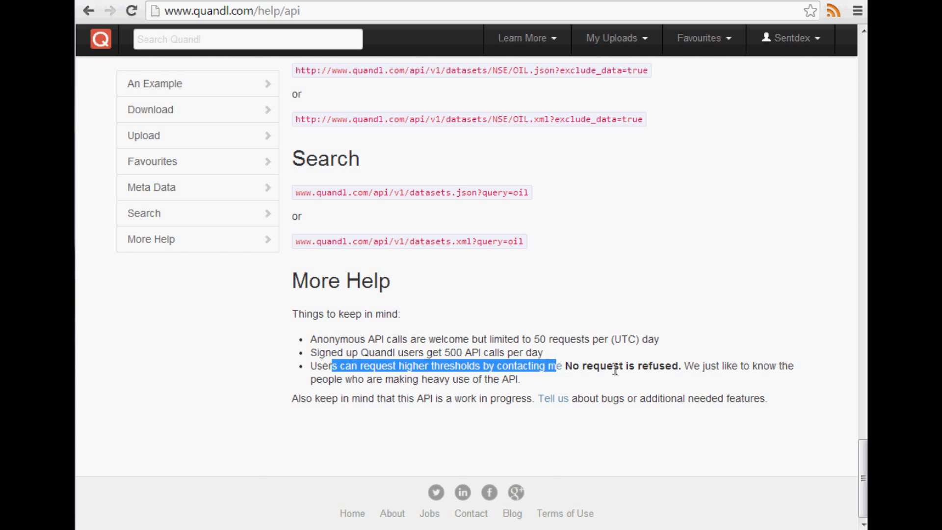
left_click_drag(596, 365, 671, 365)
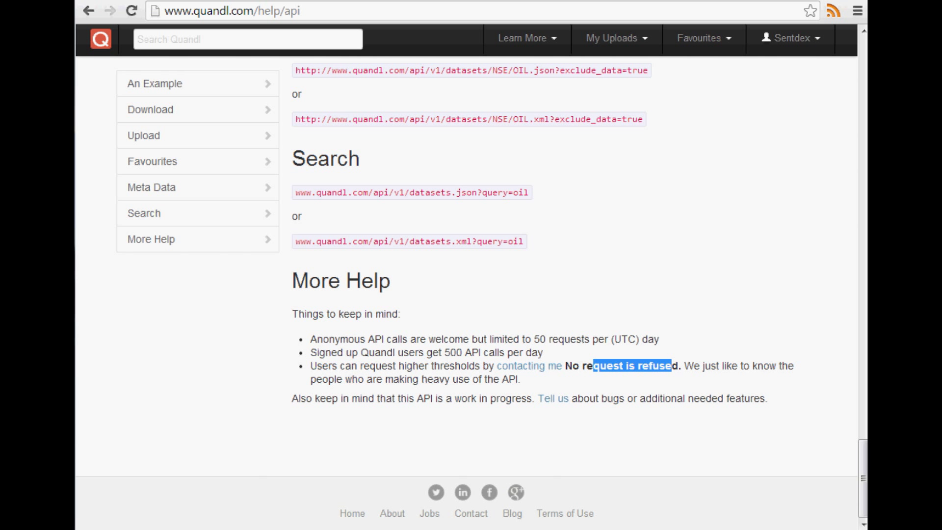
left_click(636, 193)
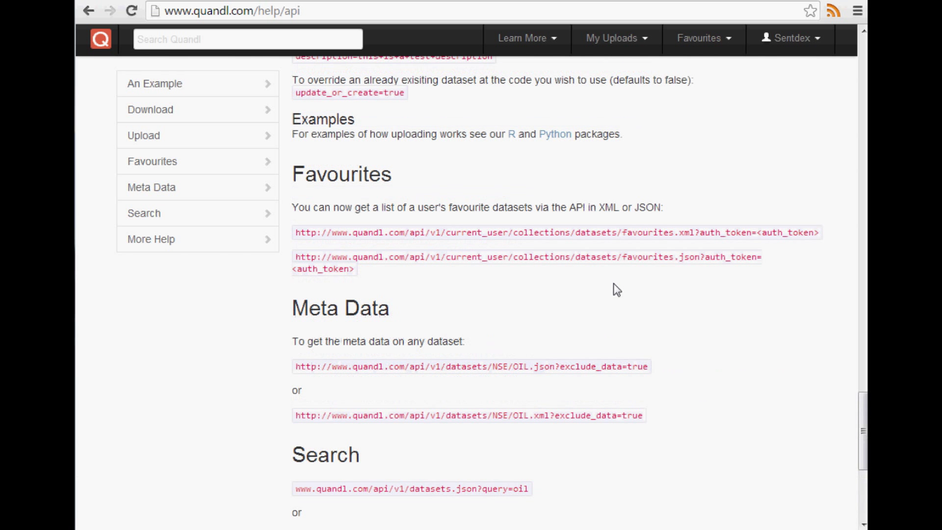
mouse_move(582, 274)
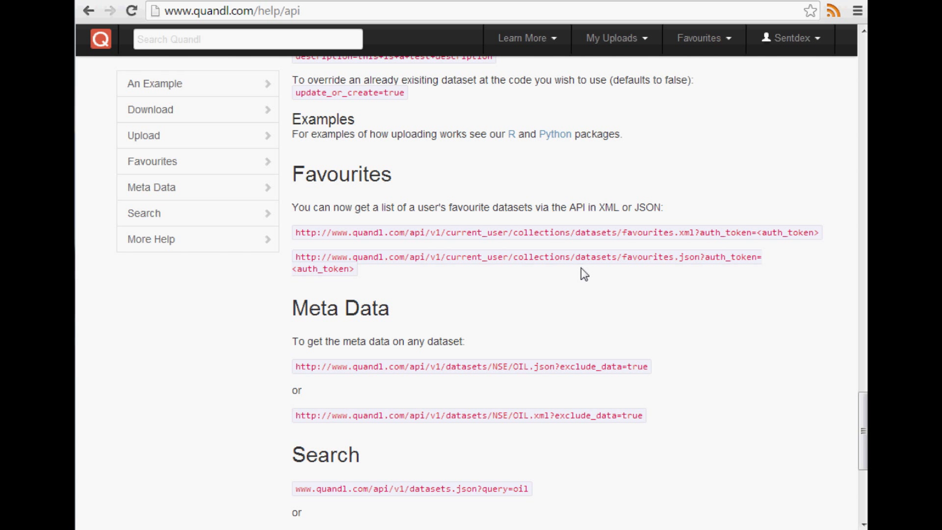
scroll("down", 3)
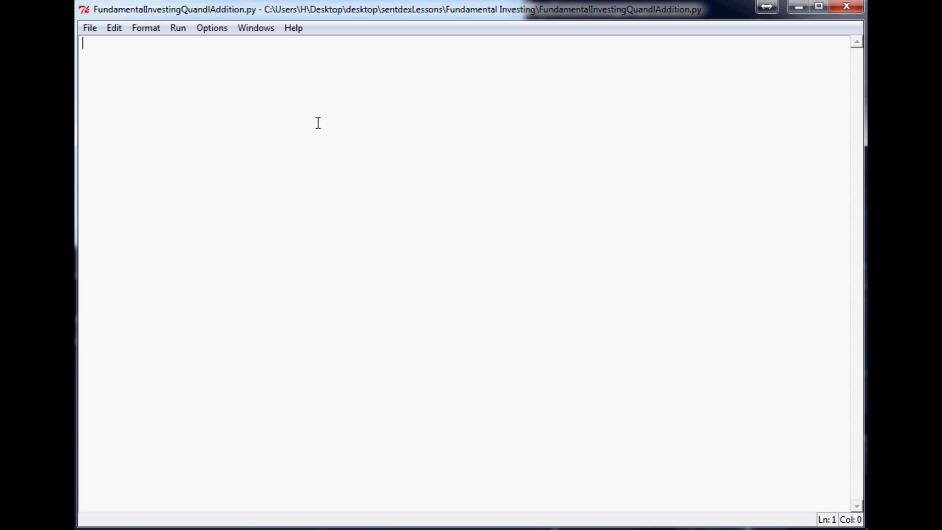
mouse_move(478, 140)
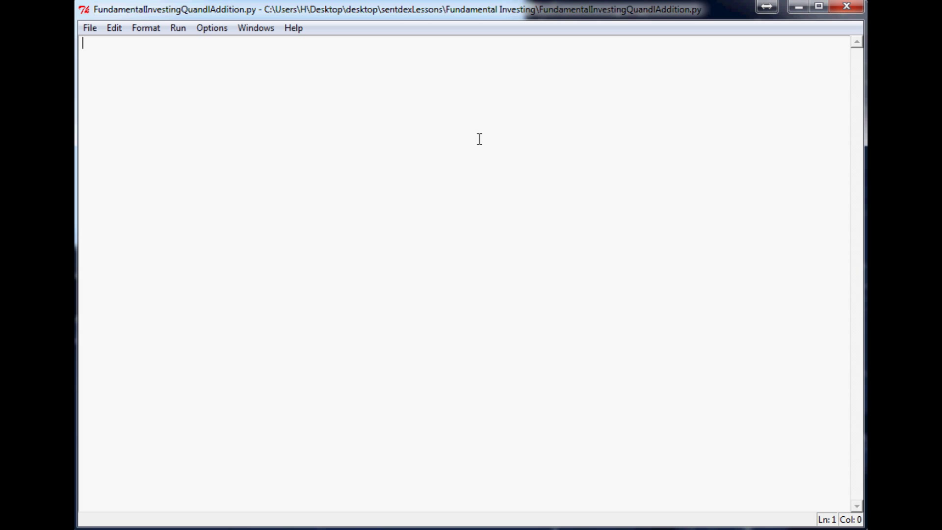
mouse_move(509, 195)
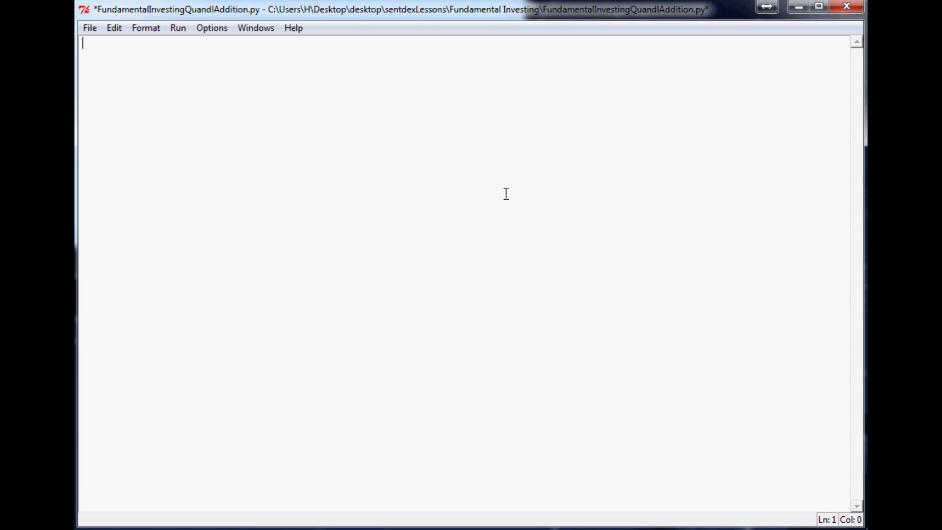
Write import urllib2 and declare def grabQuandl(ticker): below it
type("import")
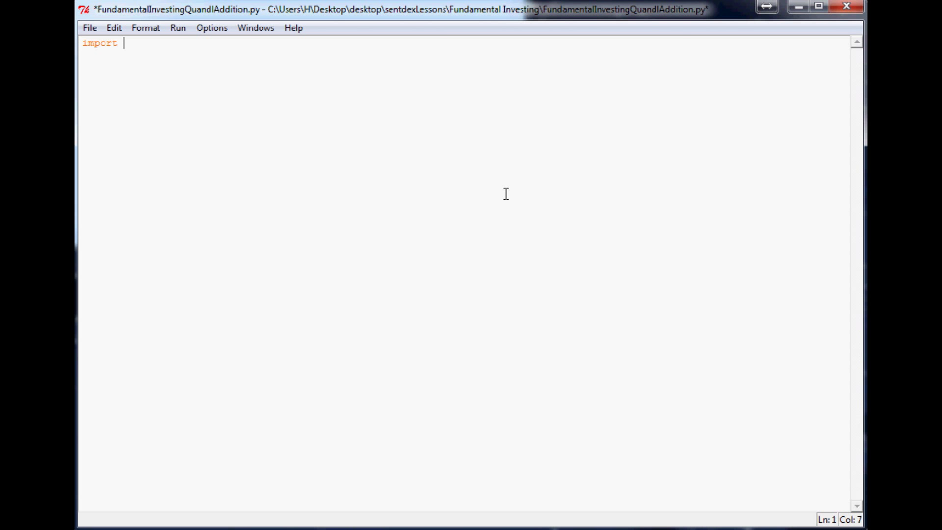
type("urllib2")
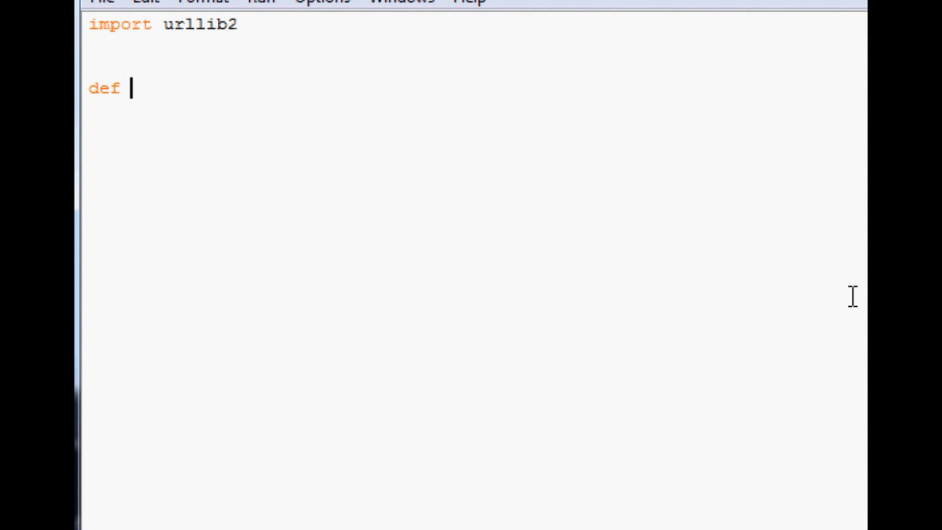
type("grab(")
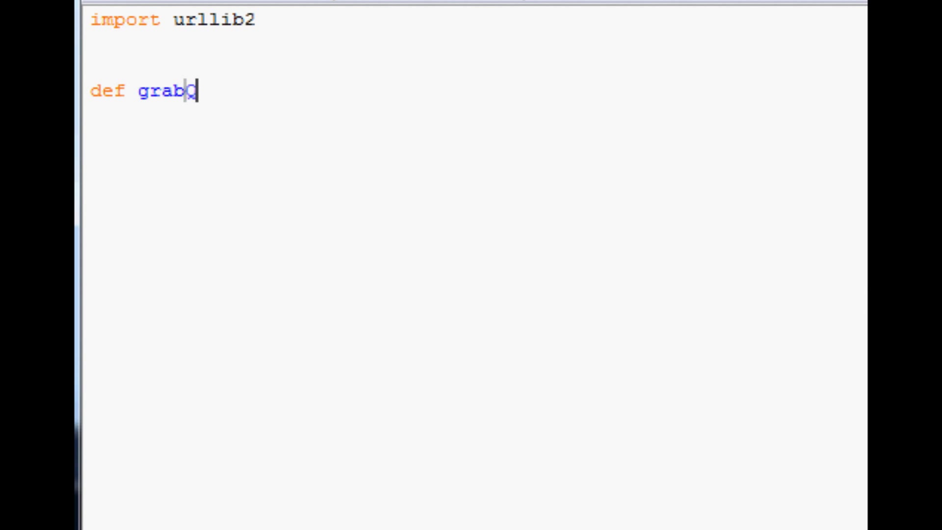
type("Quandl()")
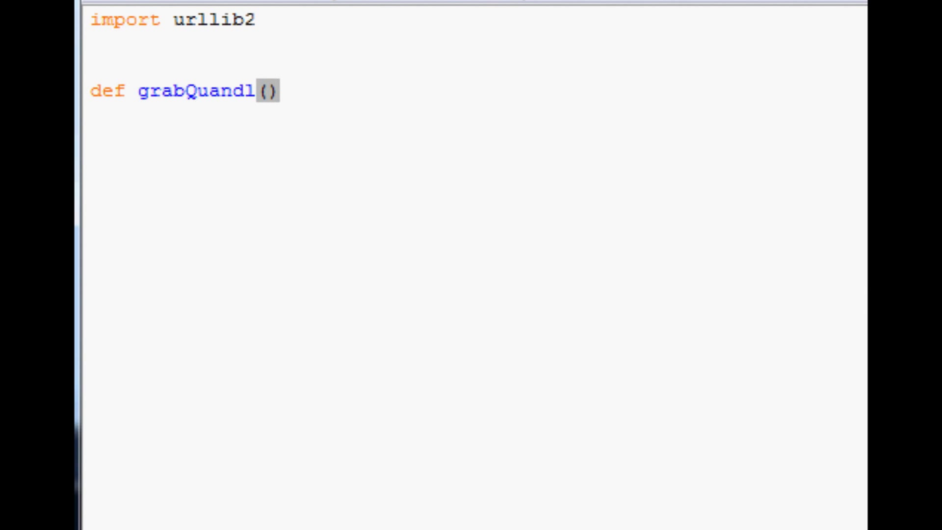
type("ticker")
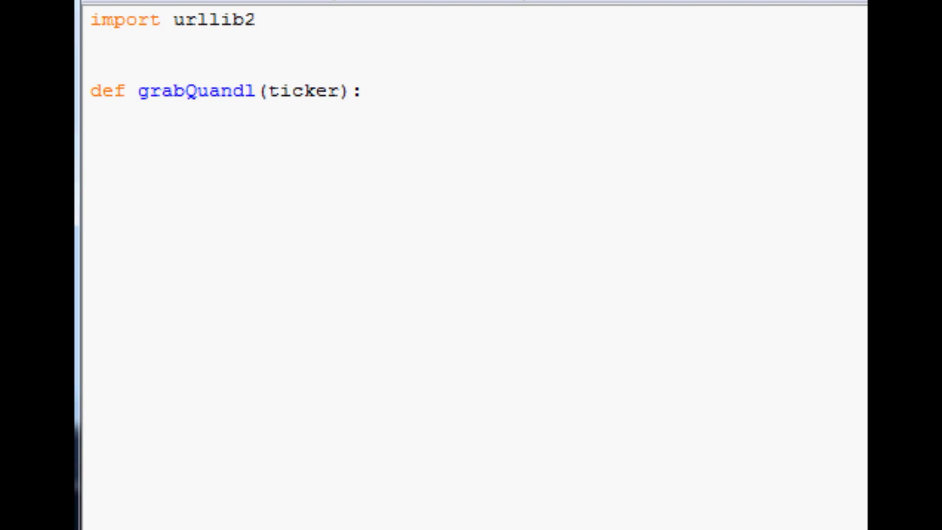
Start the function body with endLink = 'sort_order=asc&auth_token=' plus a placeholder token
key("enter")
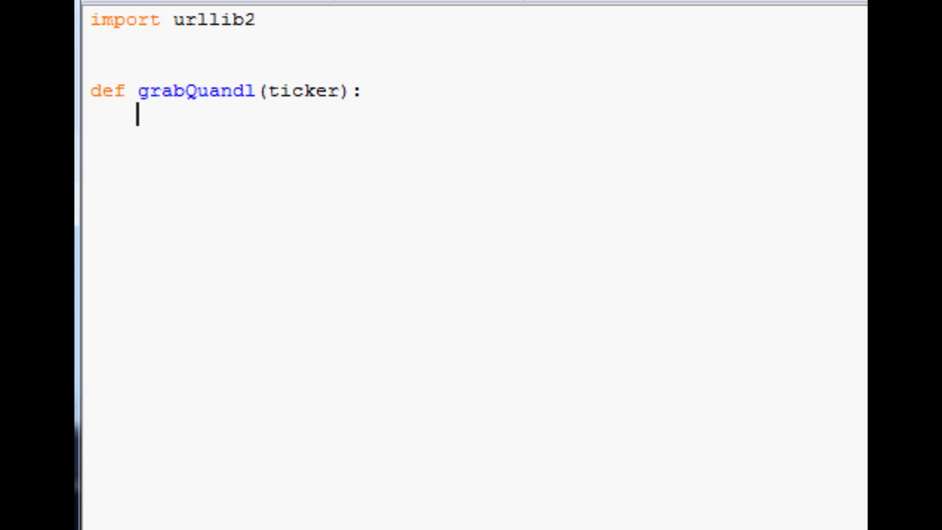
type("endLink")
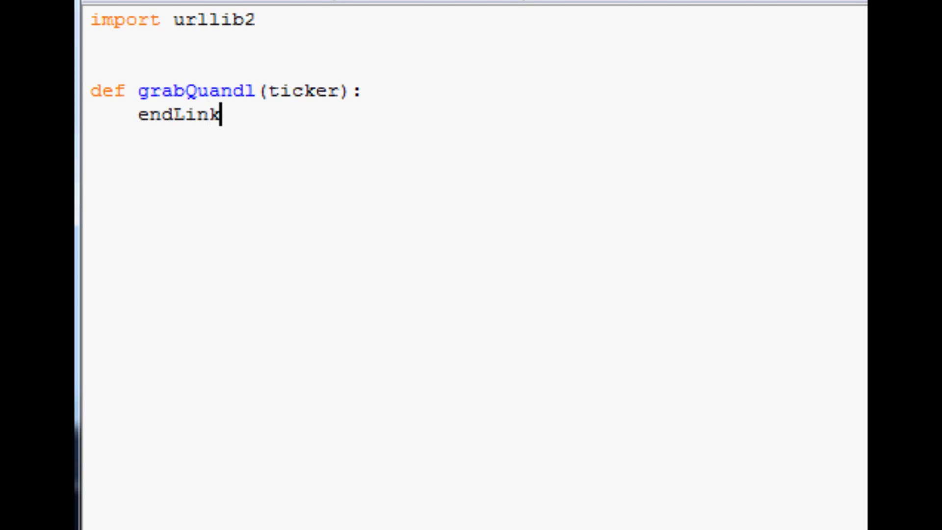
type("=")
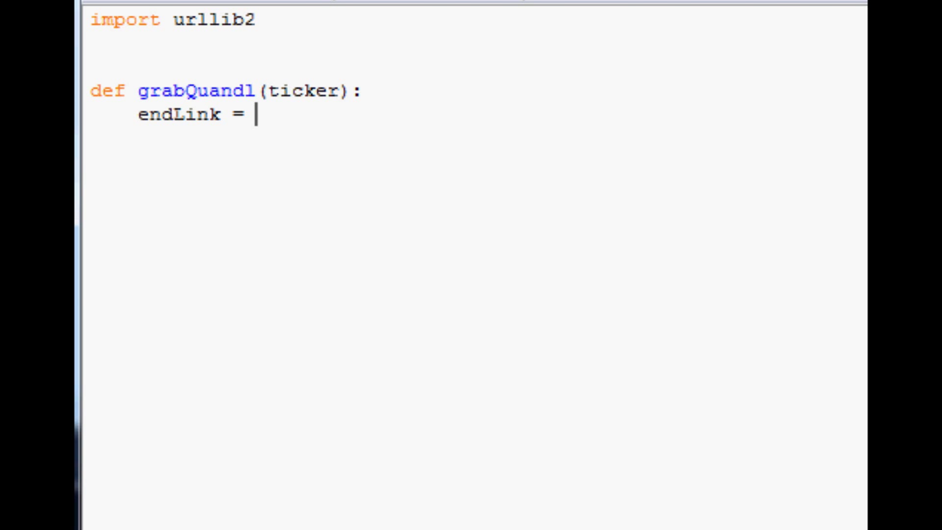
type("'")
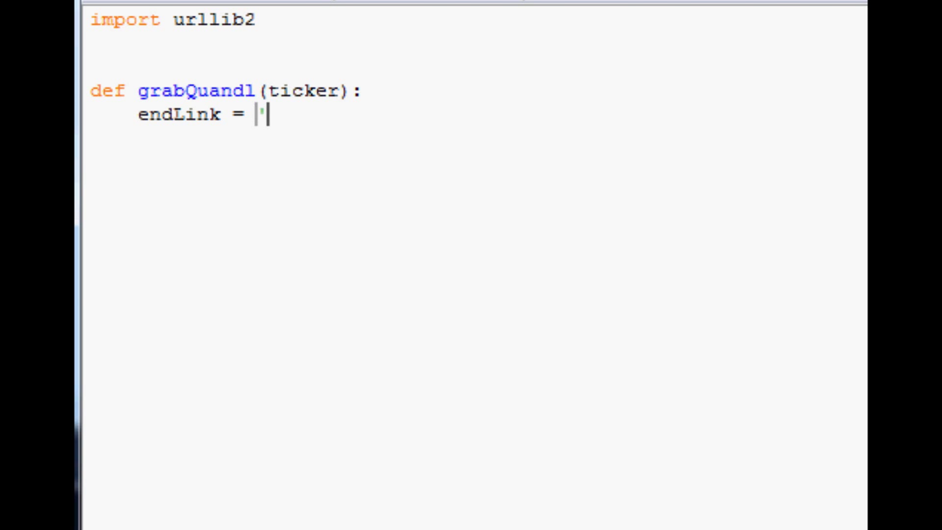
type("sort_order=asc")
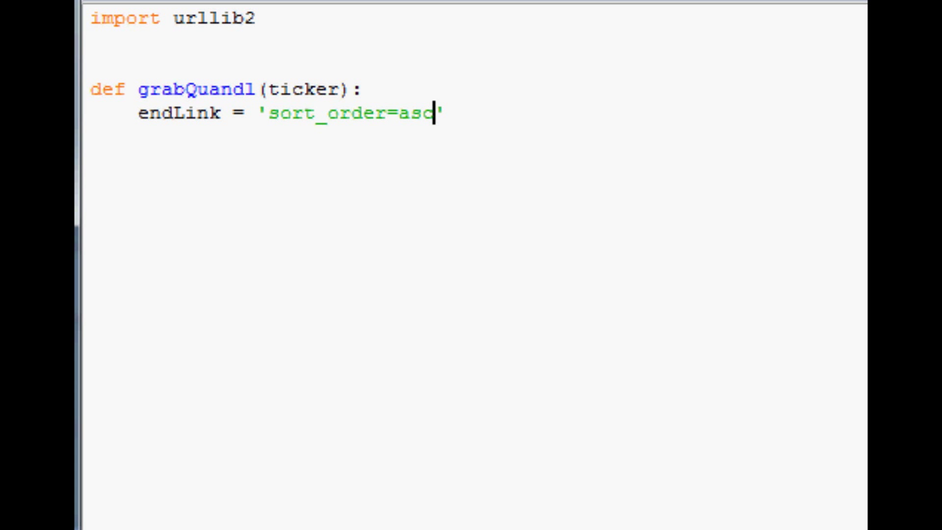
type("&")
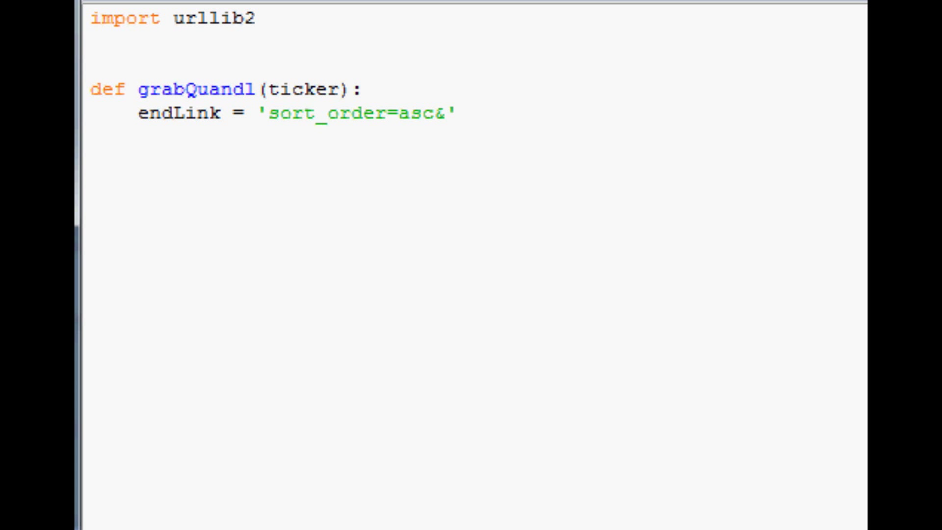
type("auth")
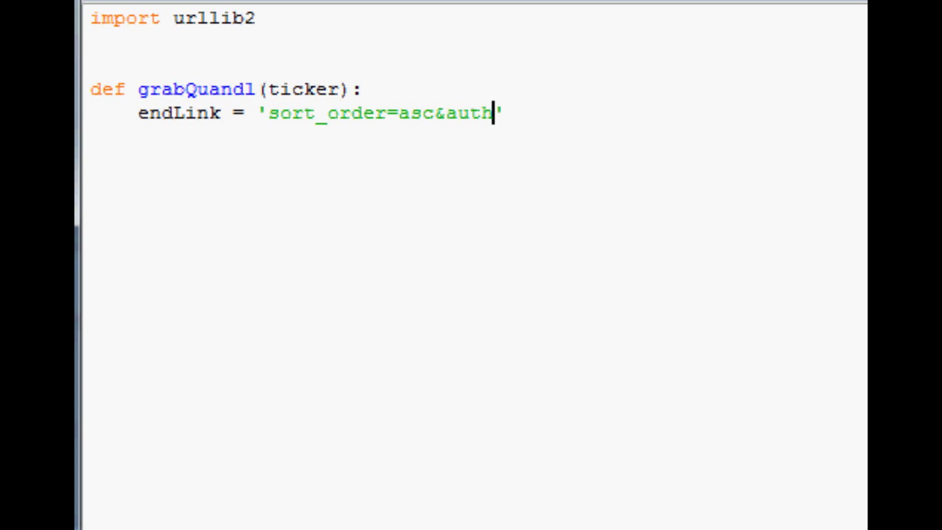
type("_token")
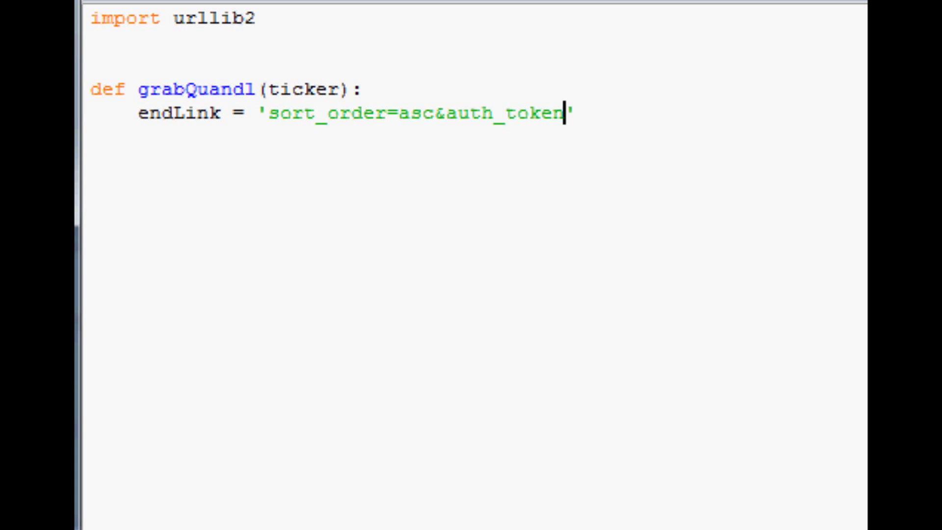
type("=")
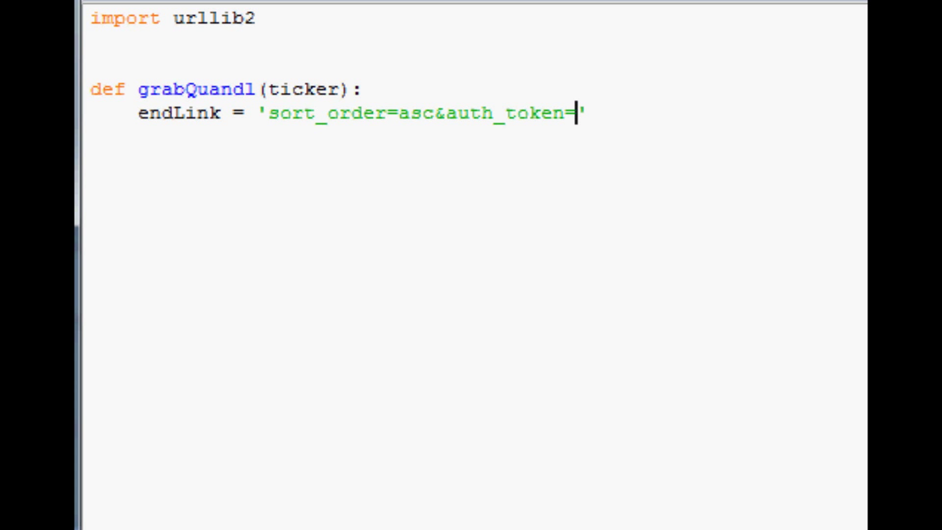
type("alkjasd")
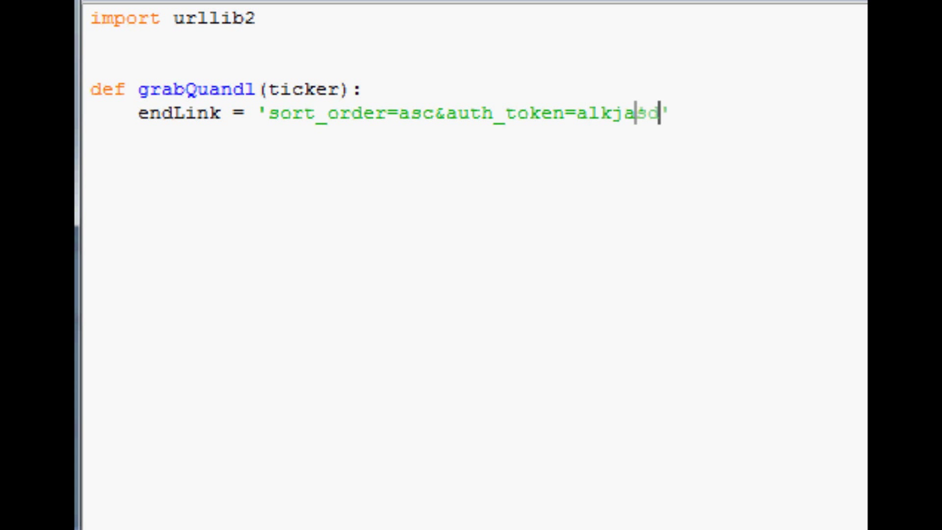
type("sdfl;kjsalkj3525")
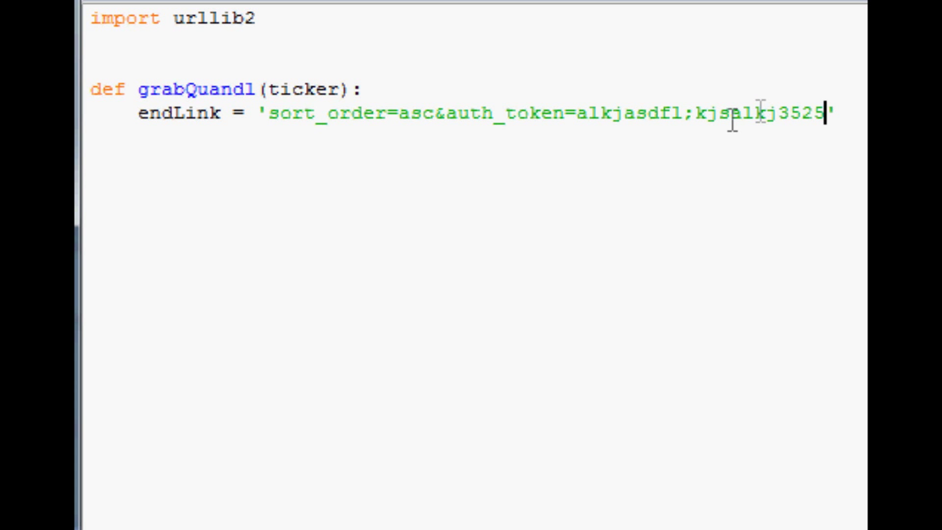
Delete the placeholder auth token part, leaving endLink as 'sort_order=asc'
double_click(604, 114)
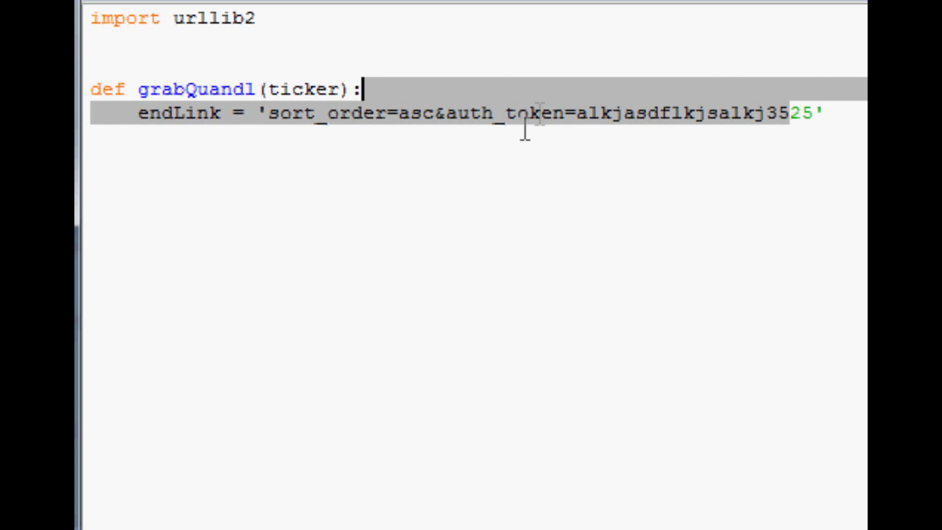
double_click(515, 114)
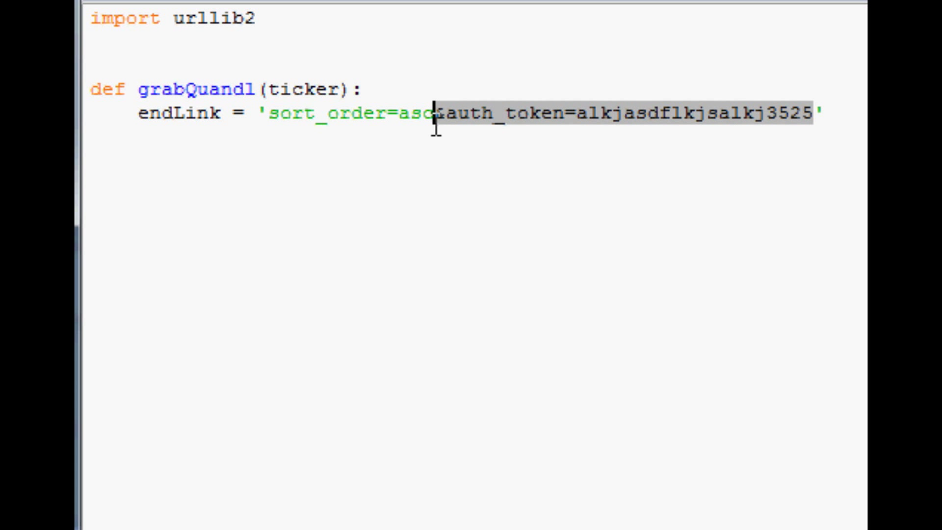
mouse_move(676, 55)
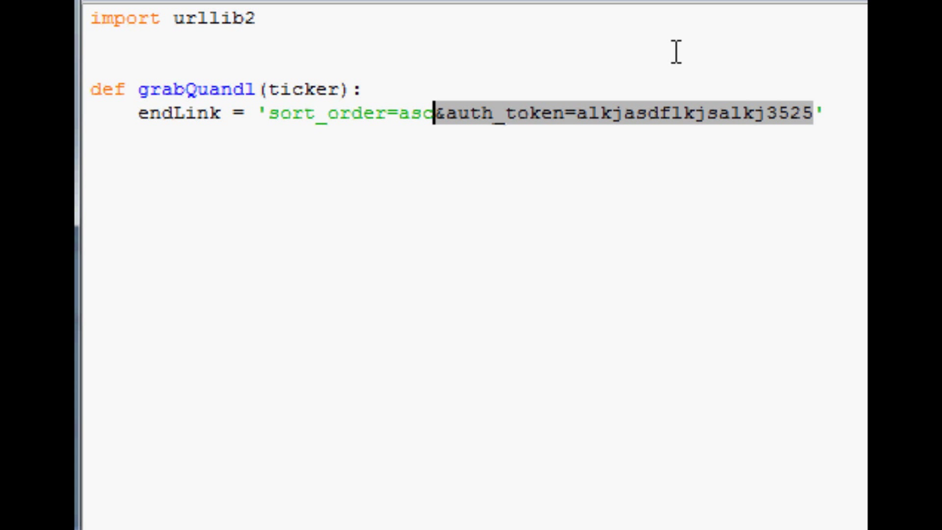
key("Delete")
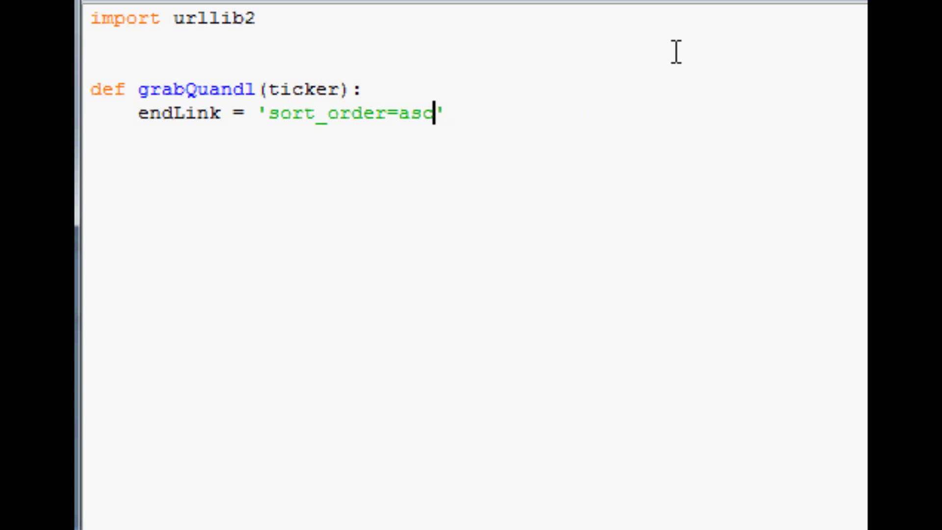
key("Enter")
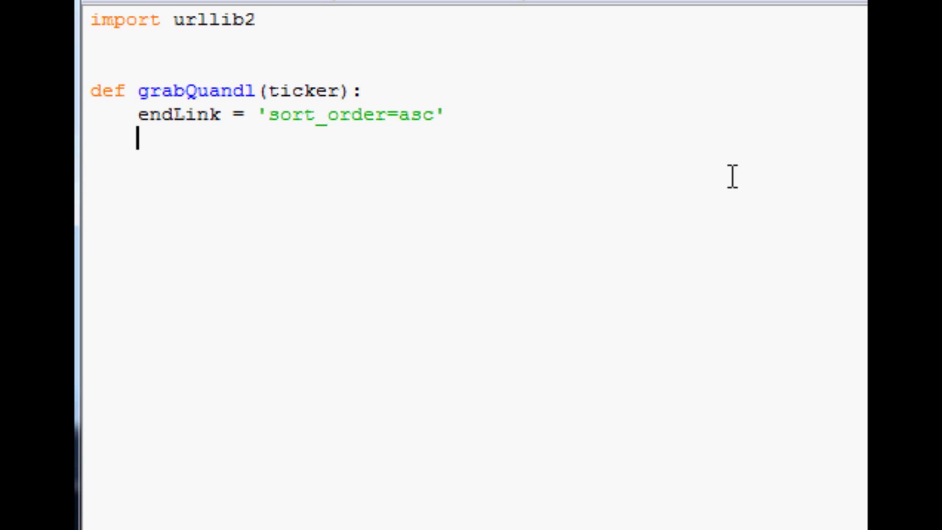
Add a try block beginning netIncome = and an except Exception, e: printing str(e)
type("try:")
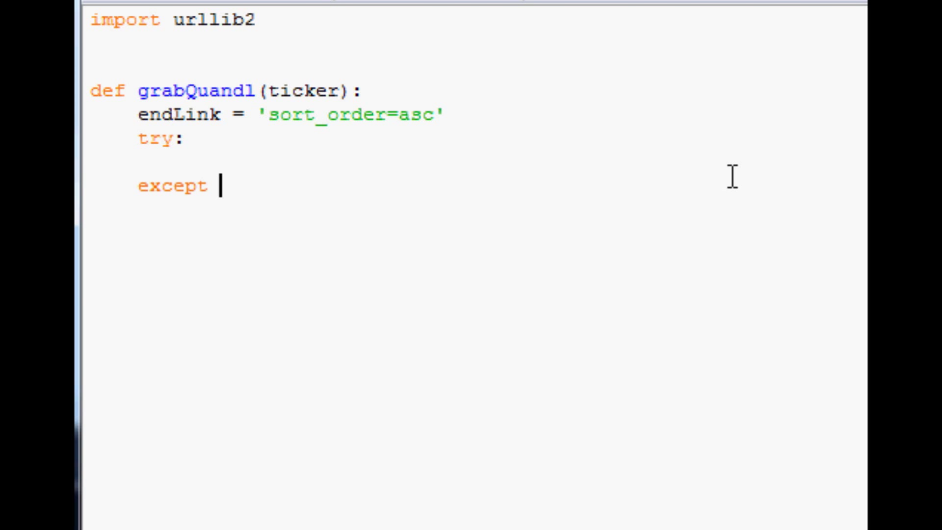
type("Exception,")
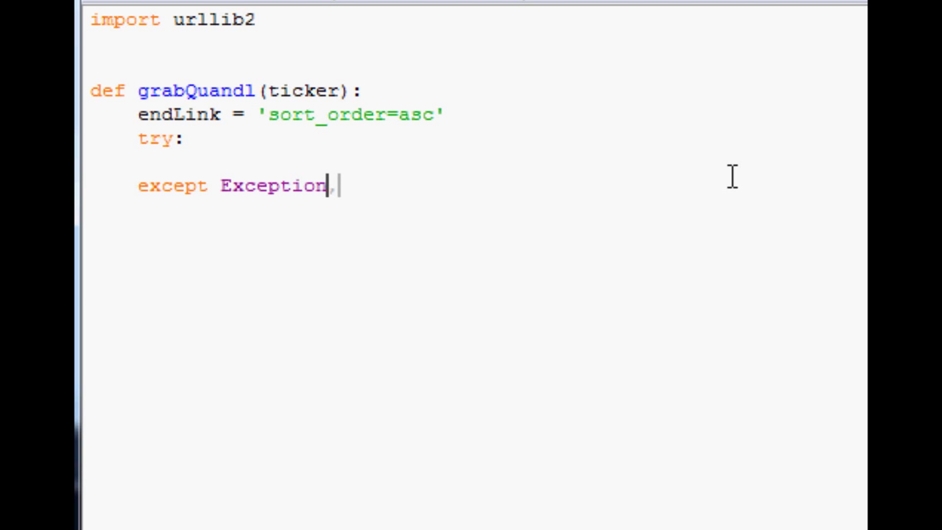
type("e:")
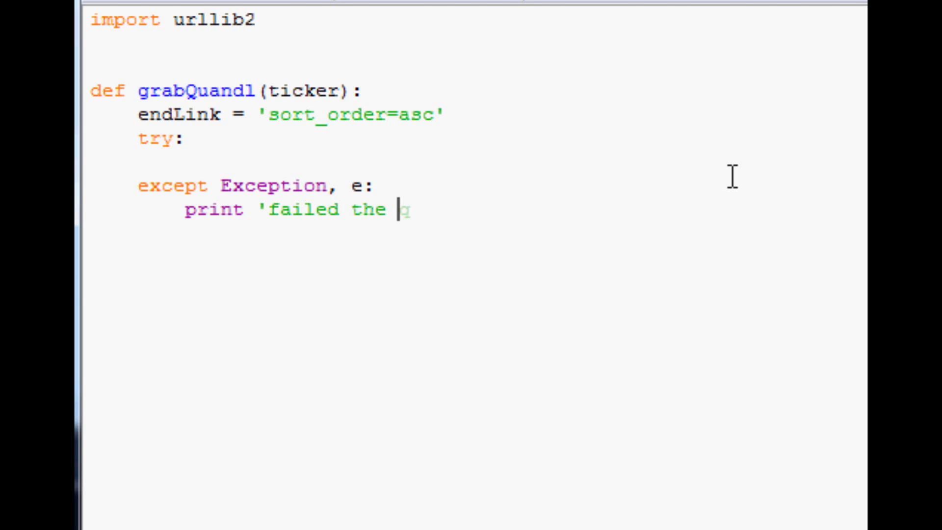
type("main quandl")
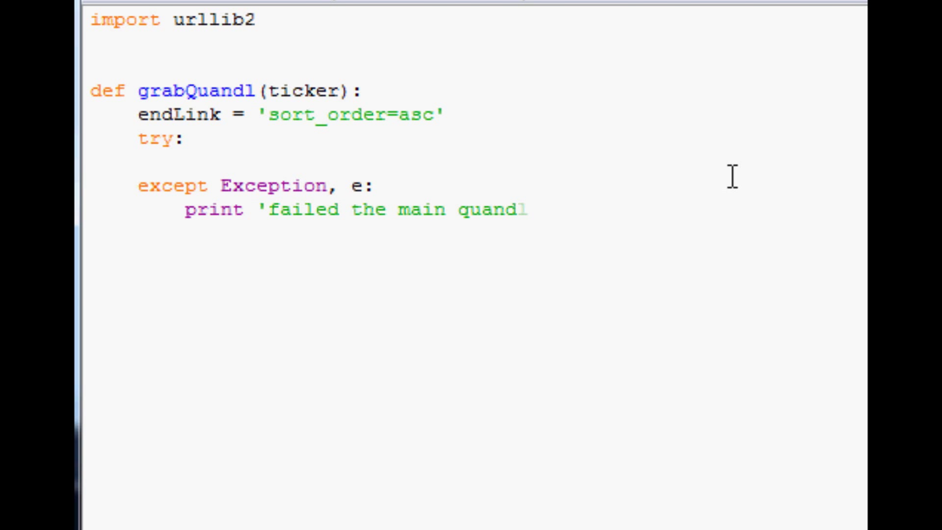
type("loop for reason")
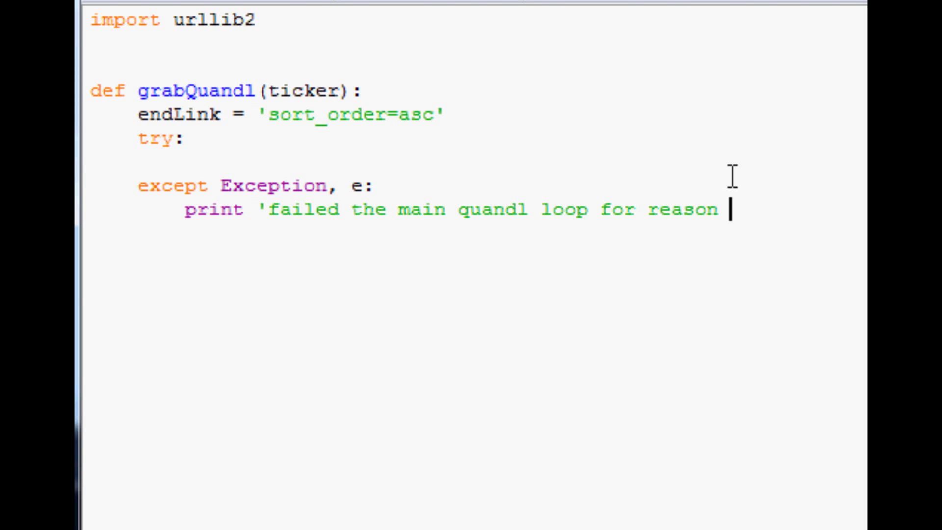
type("of',")
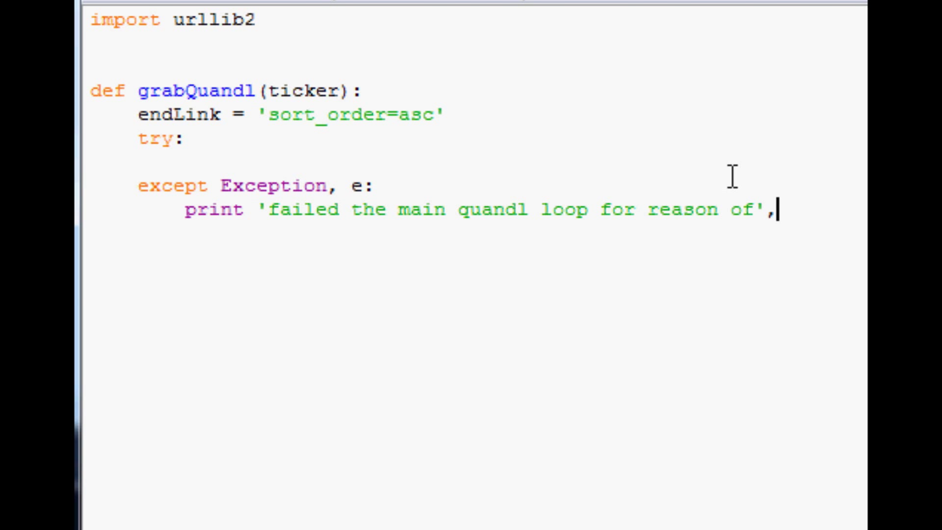
type("str(e)")
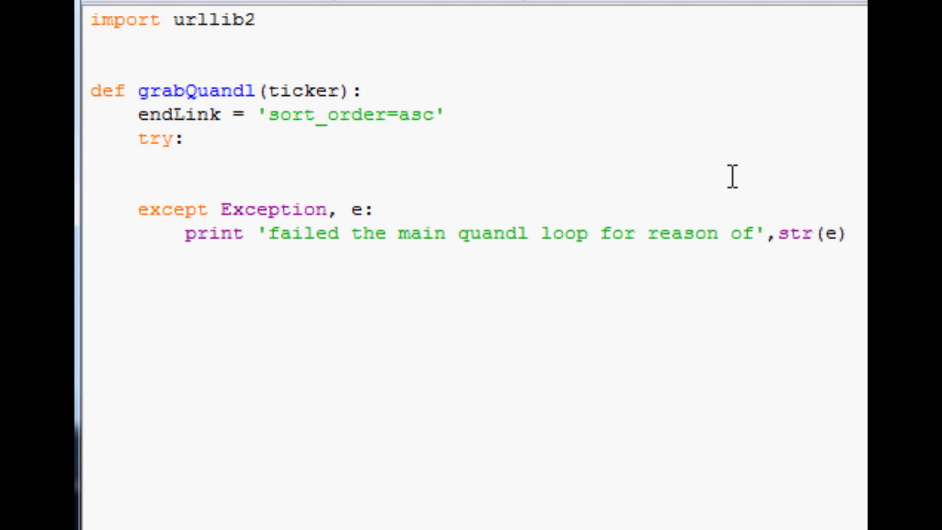
type("net")
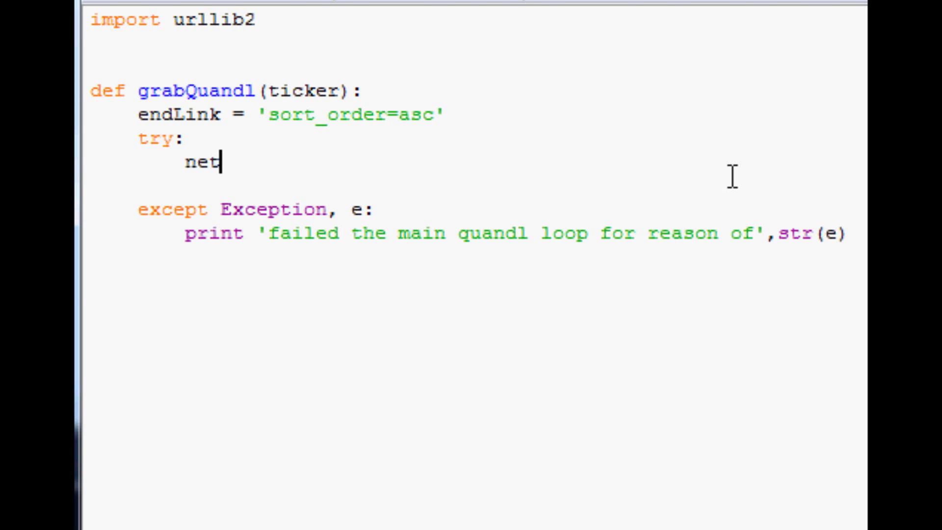
type("Income")
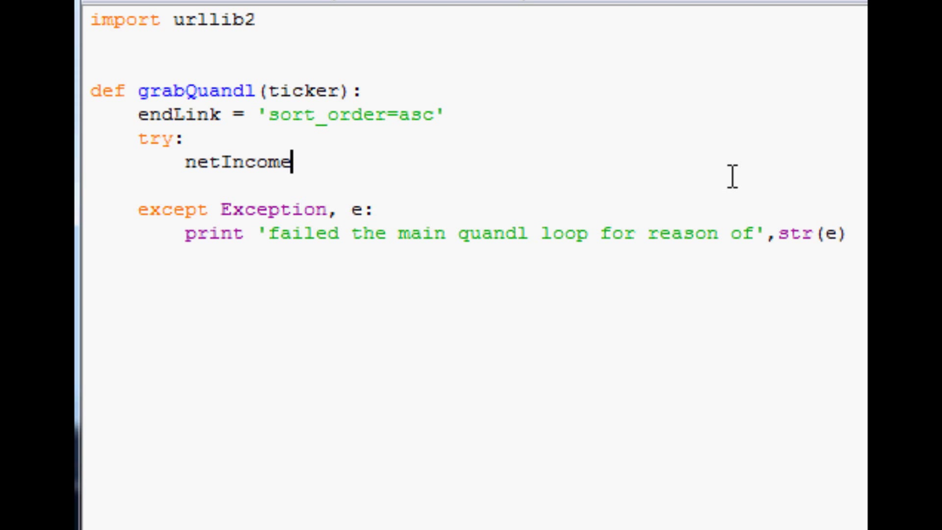
type("=")
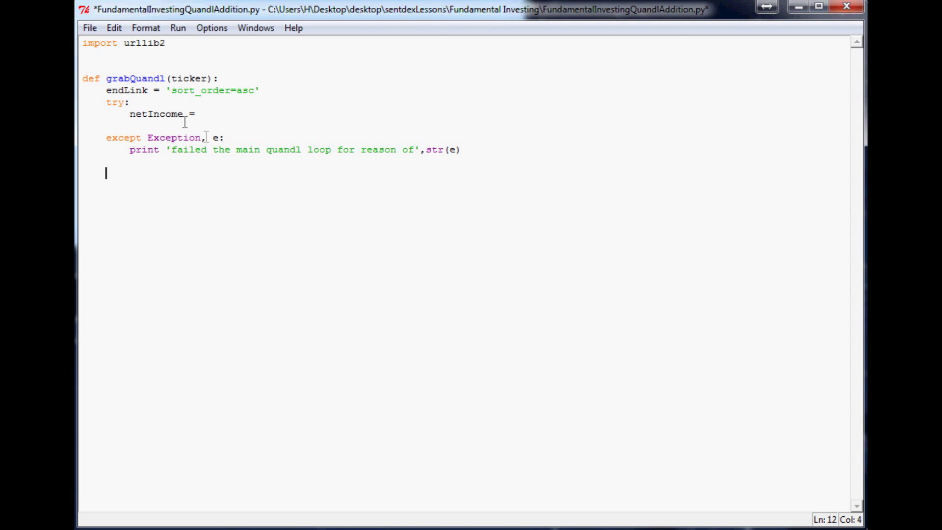
Set netIncome to urllib2.urlopen the ticker's OFDP/DMDRN_ NET_INC.csv URL, highlighting its parts
type("urllib2.urlopen('http://www.quandl.com/api/v1/datasets/OFDP/DMDRN_'+ticker+'_NET_INC.csv?&'+endLink).read()")
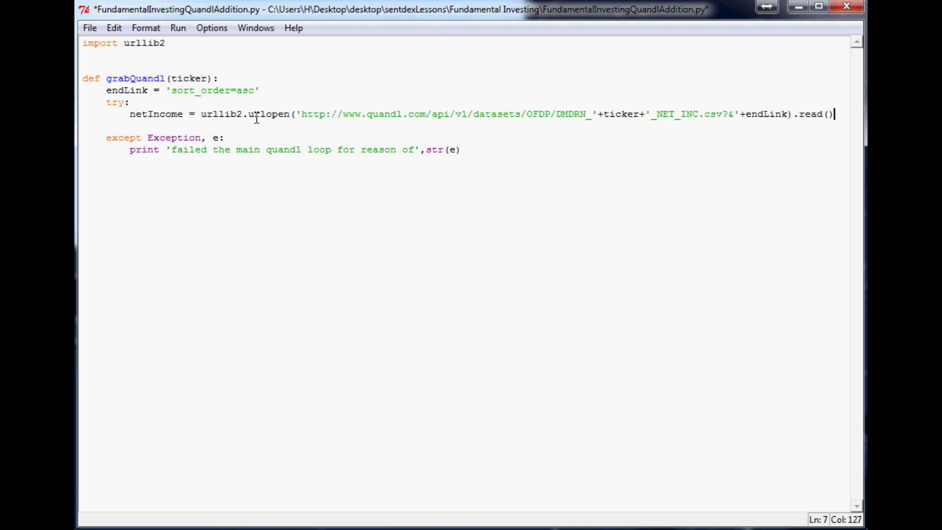
left_click_drag(202, 114, 834, 113)
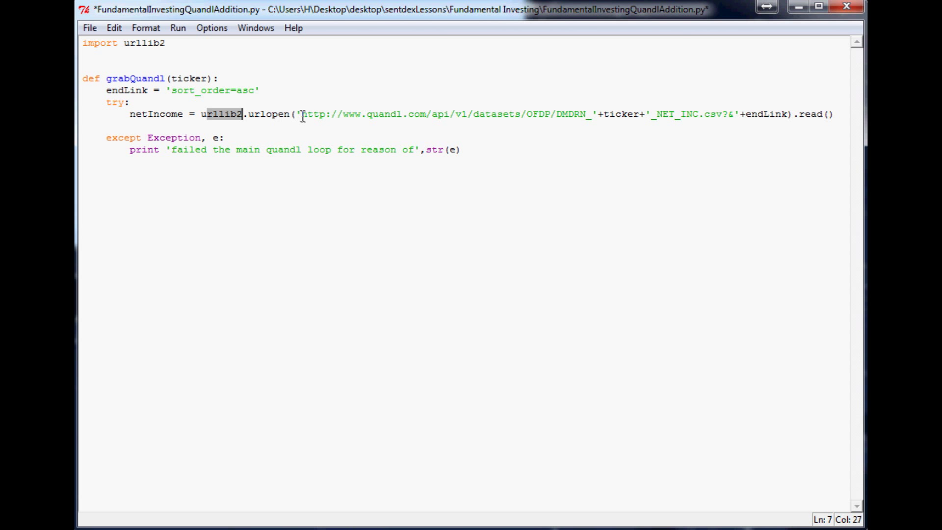
left_click_drag(303, 115, 591, 114)
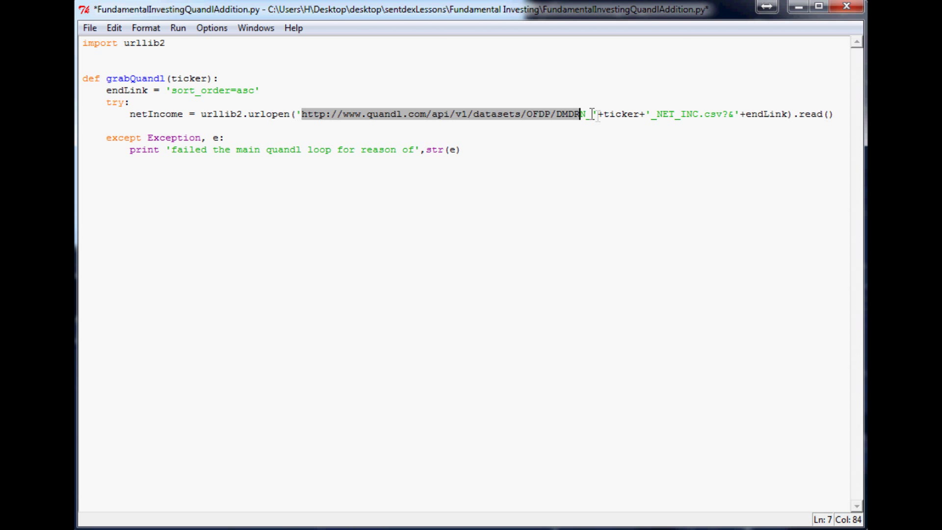
double_click(625, 115)
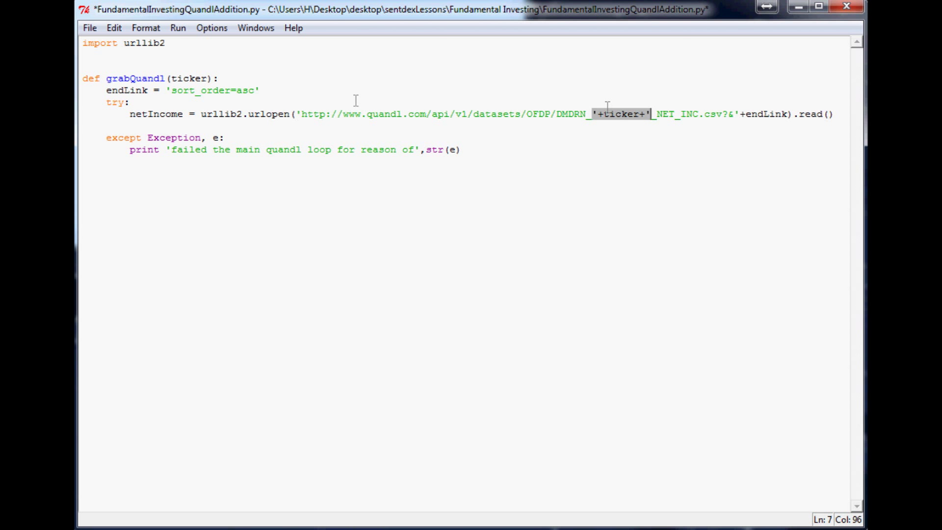
mouse_move(134, 79)
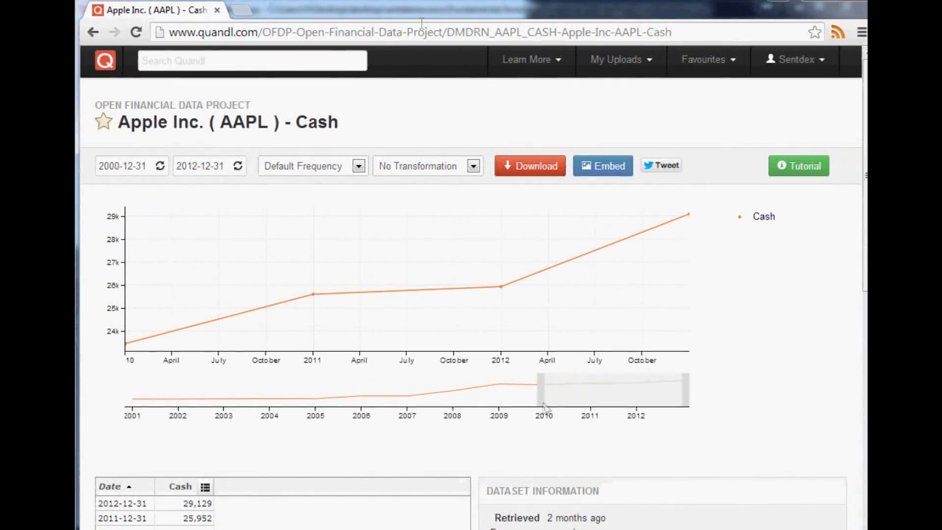
left_click(529, 166)
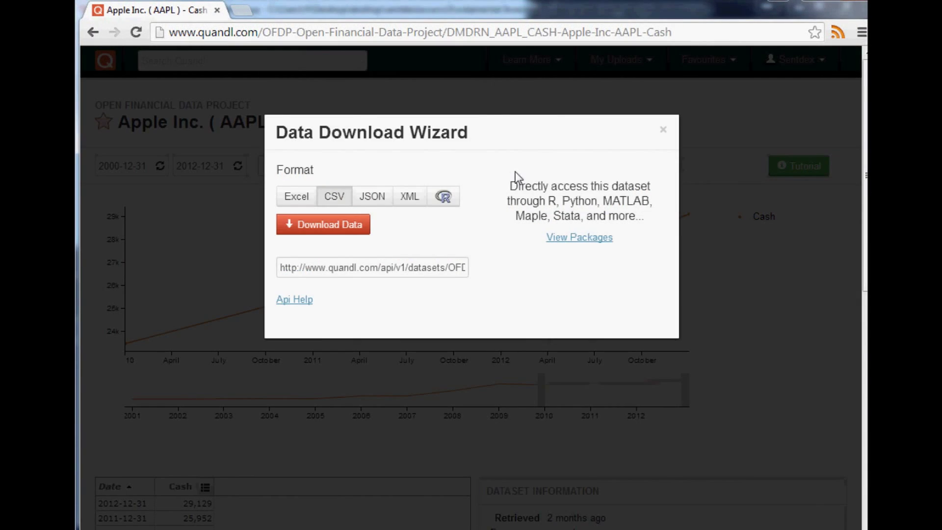
left_click(663, 130)
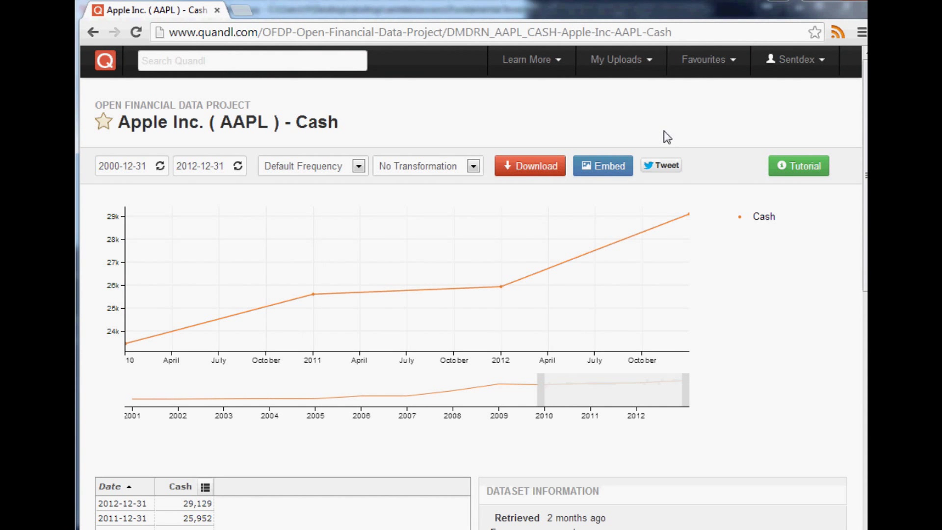
left_click(529, 165)
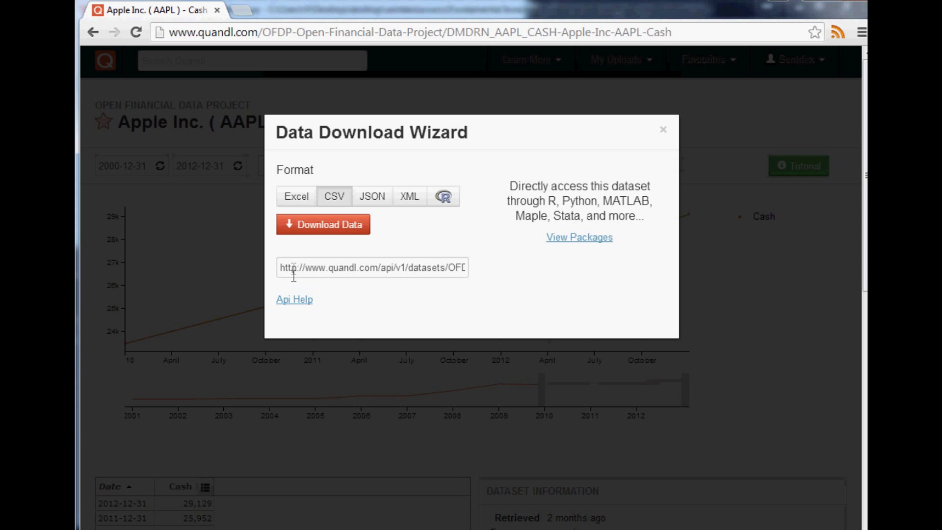
triple_click(372, 267)
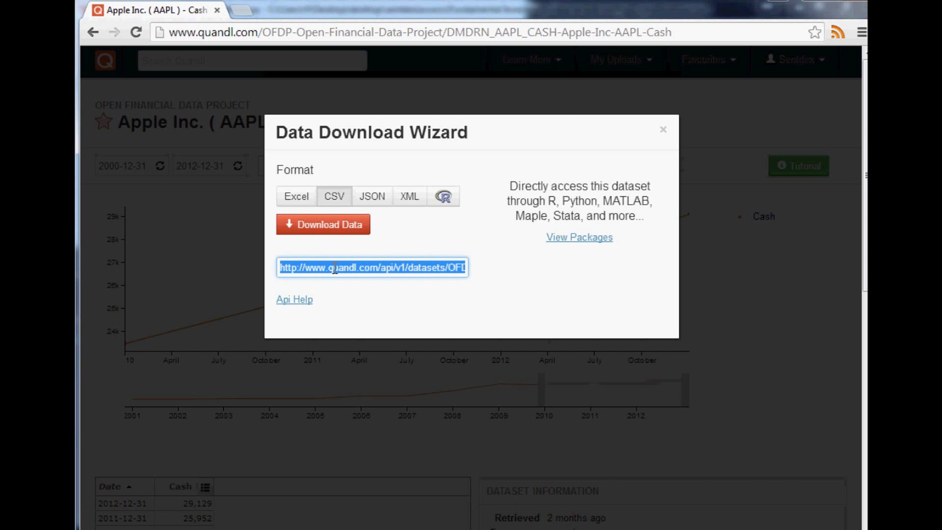
mouse_move(674, 135)
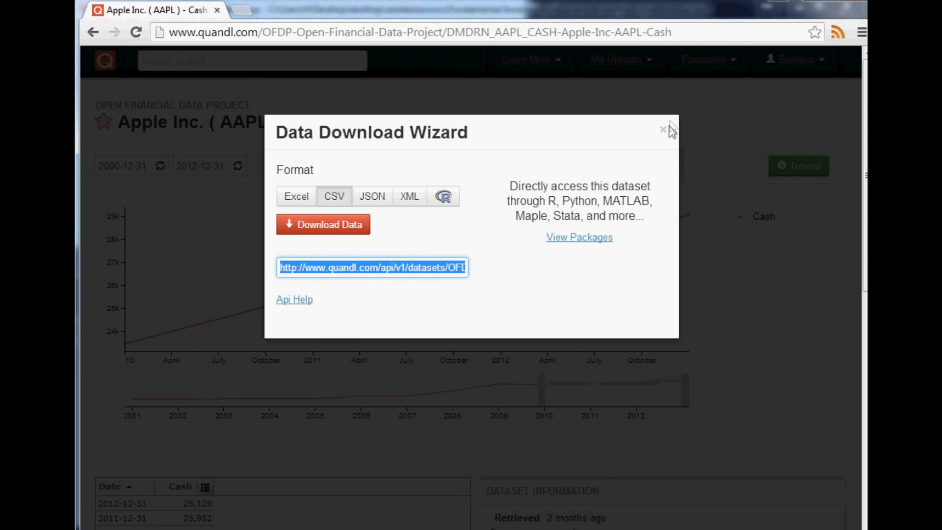
left_click(662, 130)
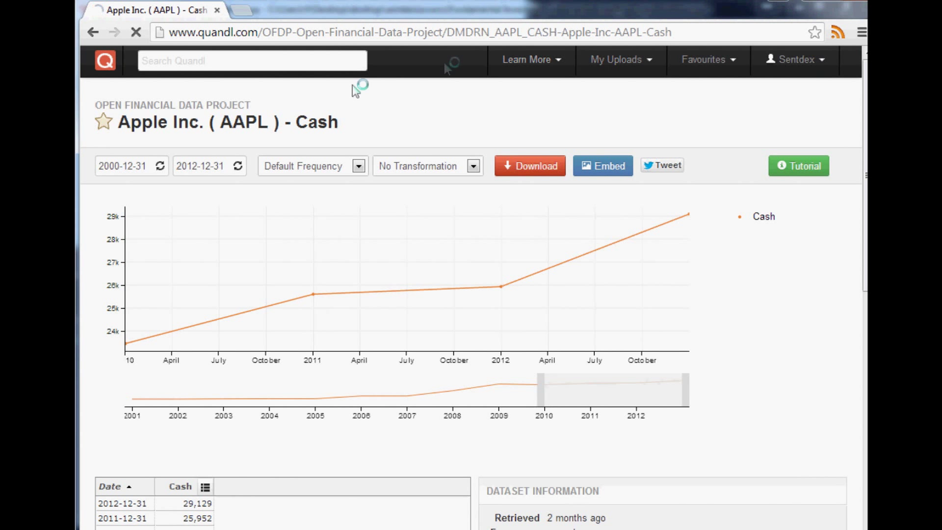
double_click(503, 32)
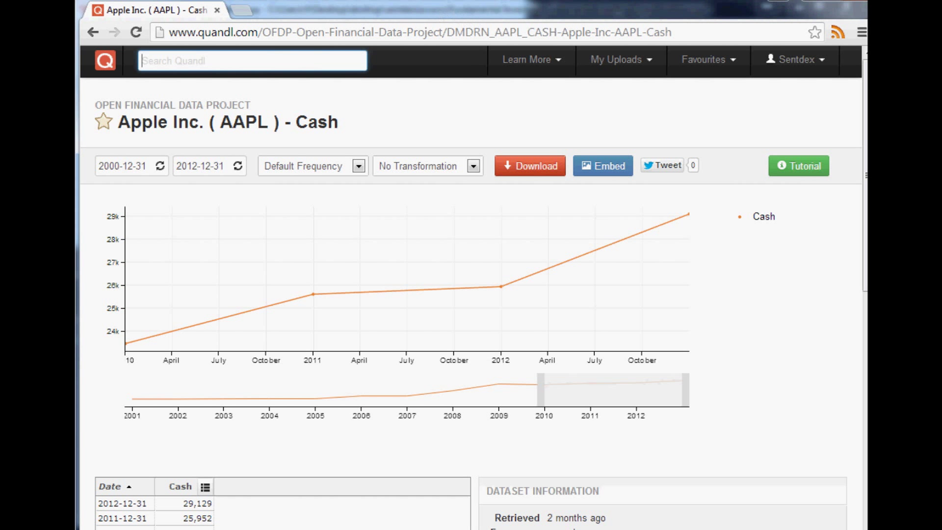
mouse_move(302, 20)
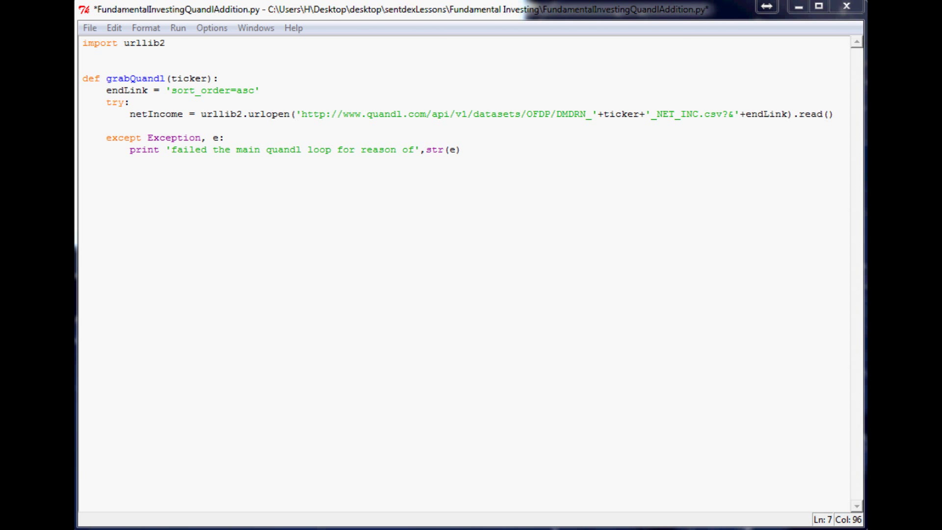
mouse_move(321, 97)
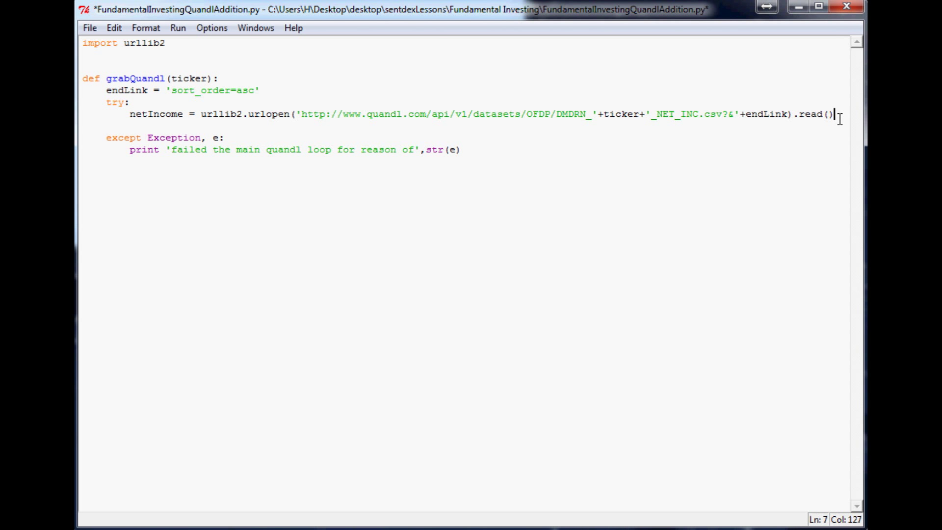
Add print netIncome in the try block and a grabQuandl('YHOO') call at the bottom
type("print ne")
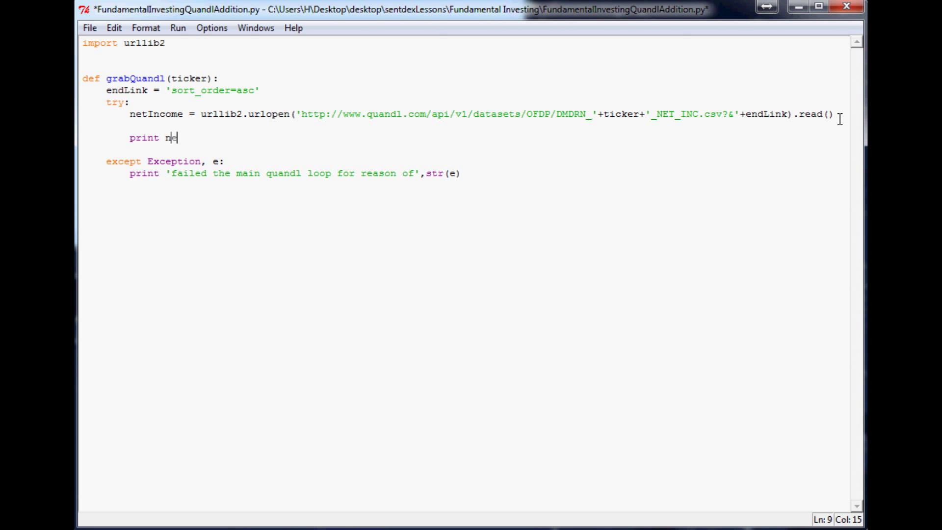
type("tInceo")
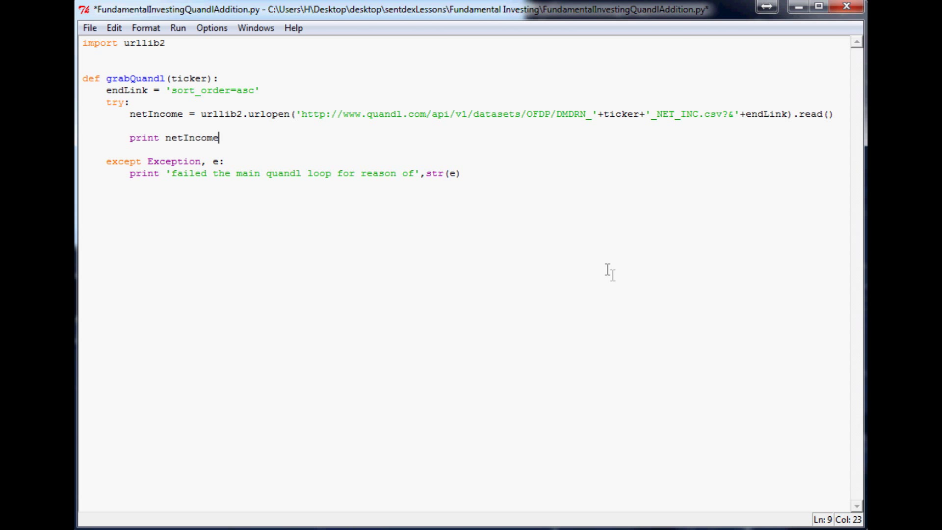
type("gra")
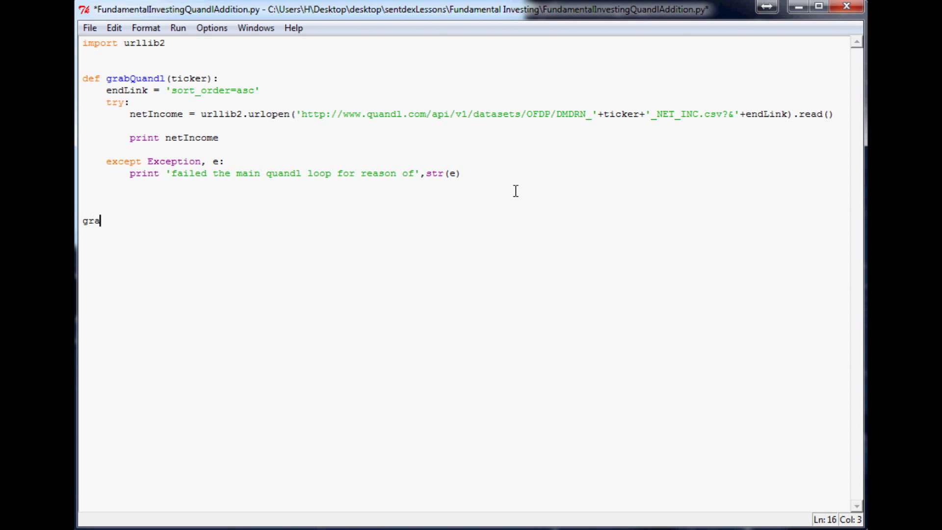
type("bQuandl()")
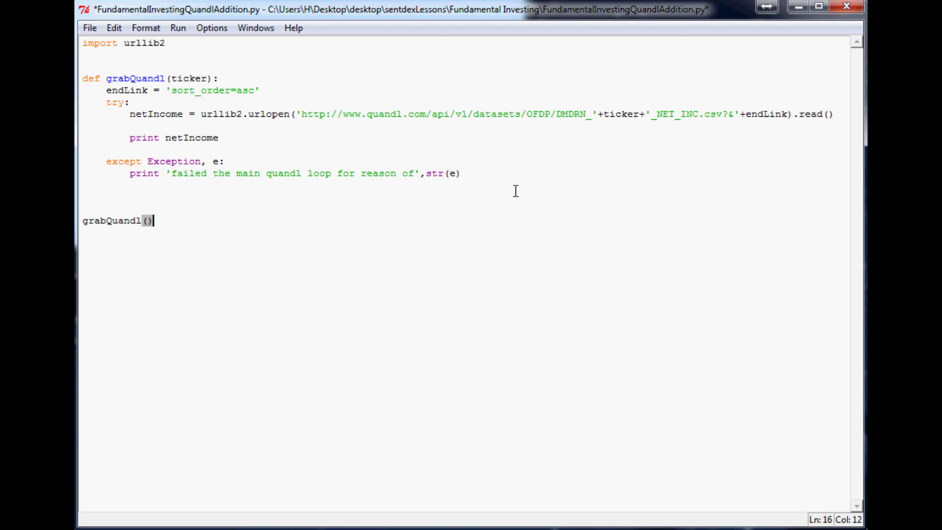
type("''")
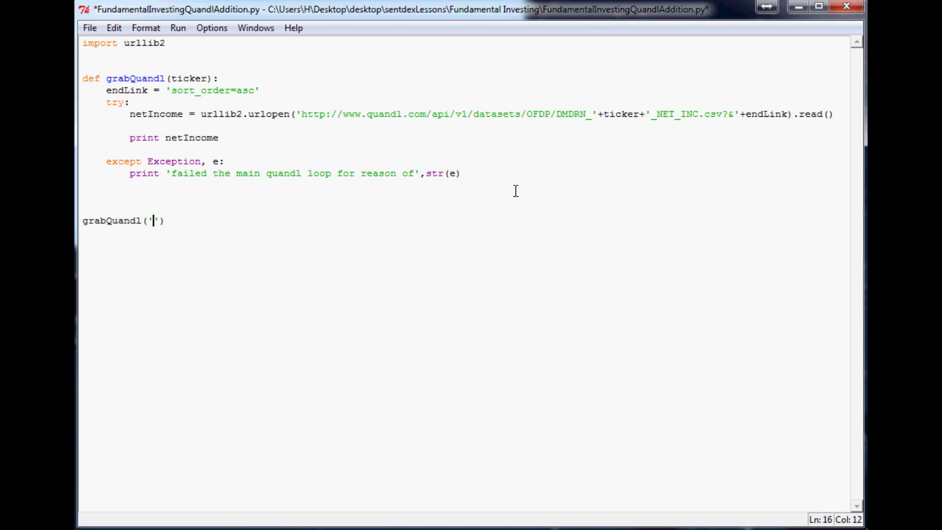
type("YHOO")
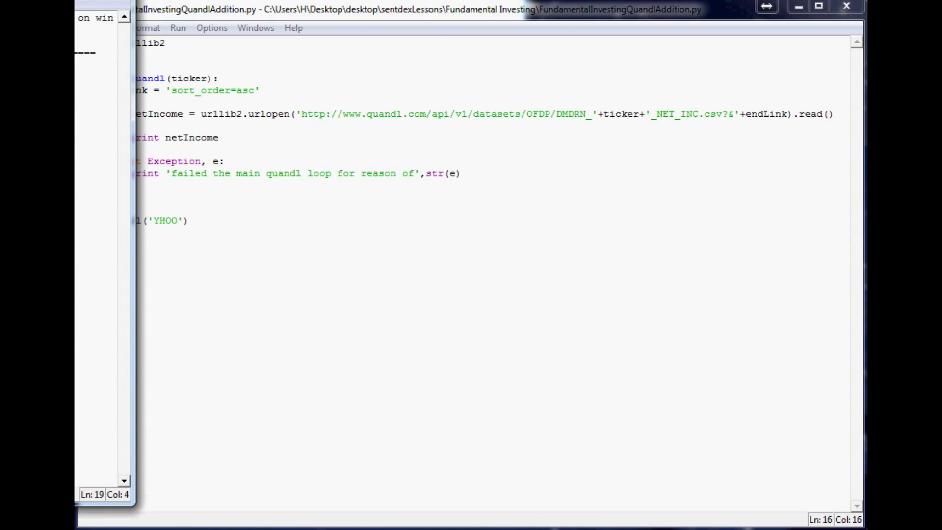
Run the script with F5 to print YHOO net income for 2001–2012, then close the shell
key("F5")
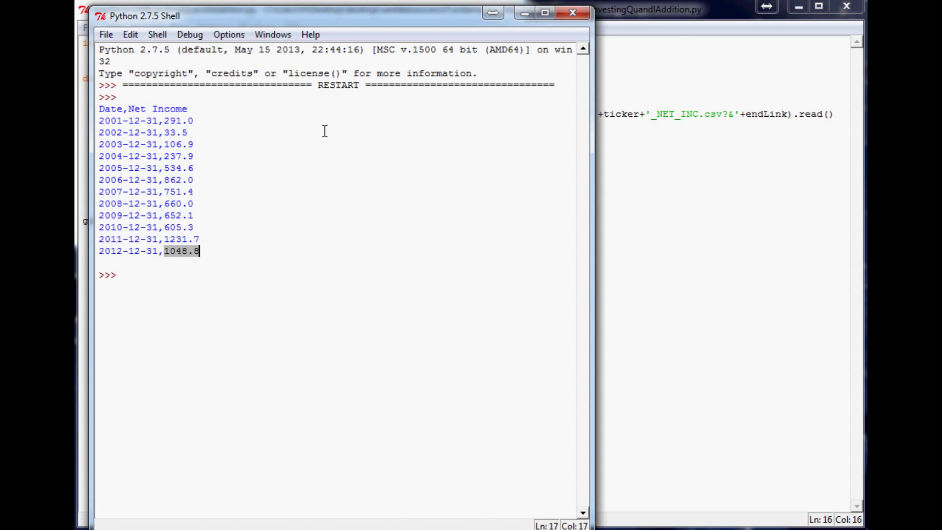
mouse_move(201, 121)
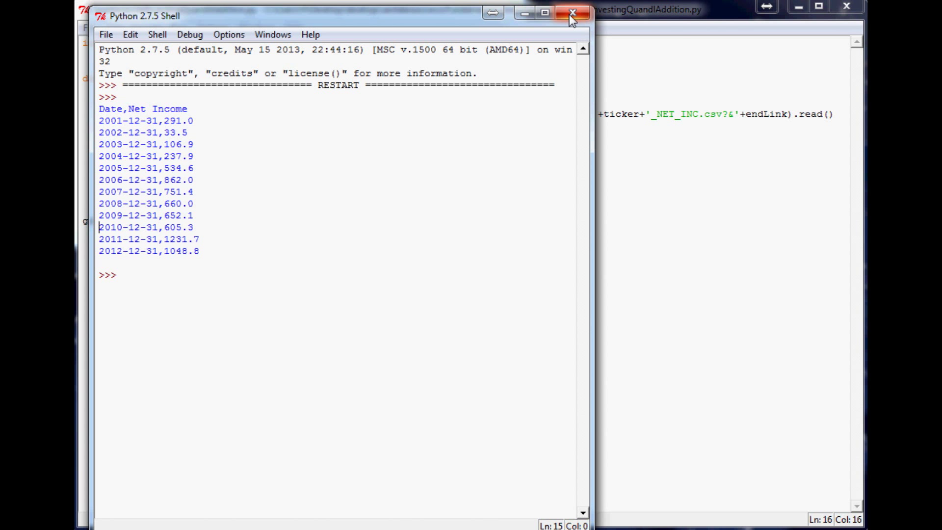
left_click(569, 13)
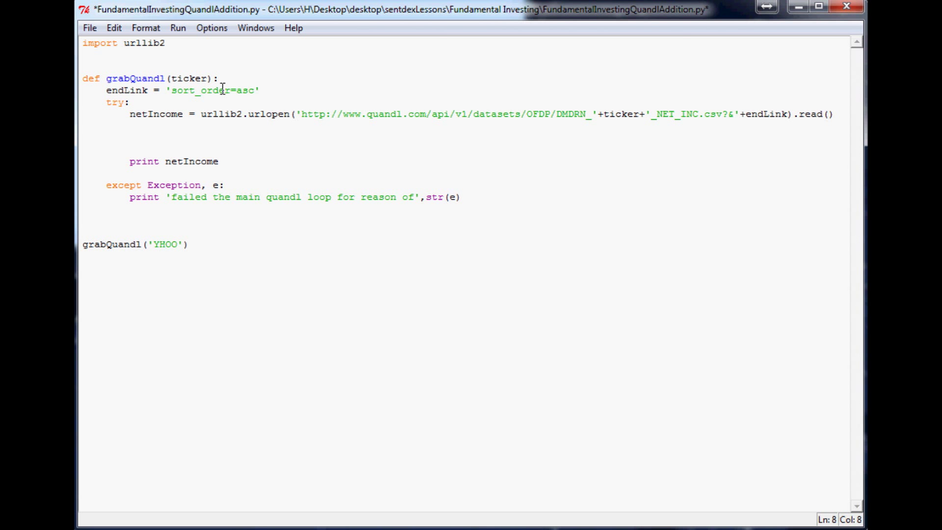
Add revenue and ROC urlopen lines fetching the REV_LAST and ROC CSVs
type("revenue = urllib2.urlopen('http://www.quandl.com/api/v1/datasets/OFDP/DMDRN_'+ticker+'_REV_LAST.csv?&'+endLink).read()")
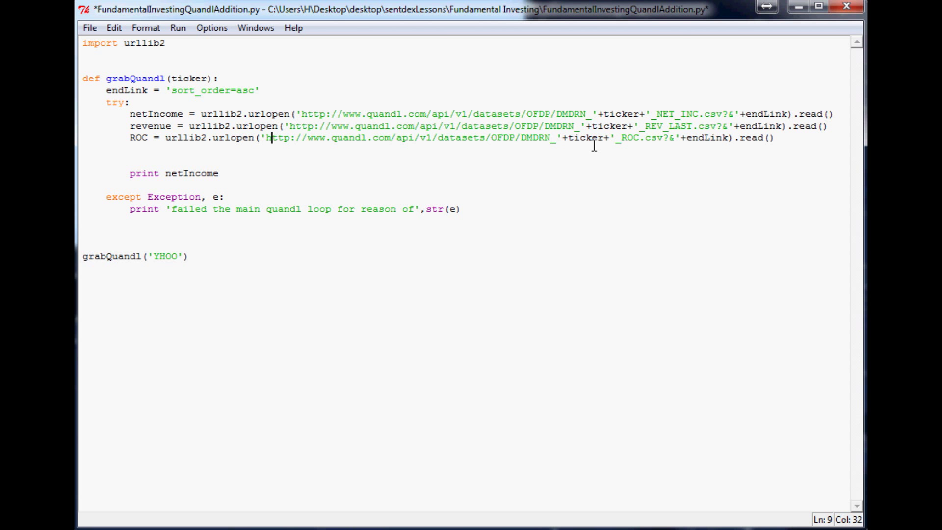
left_click(619, 138)
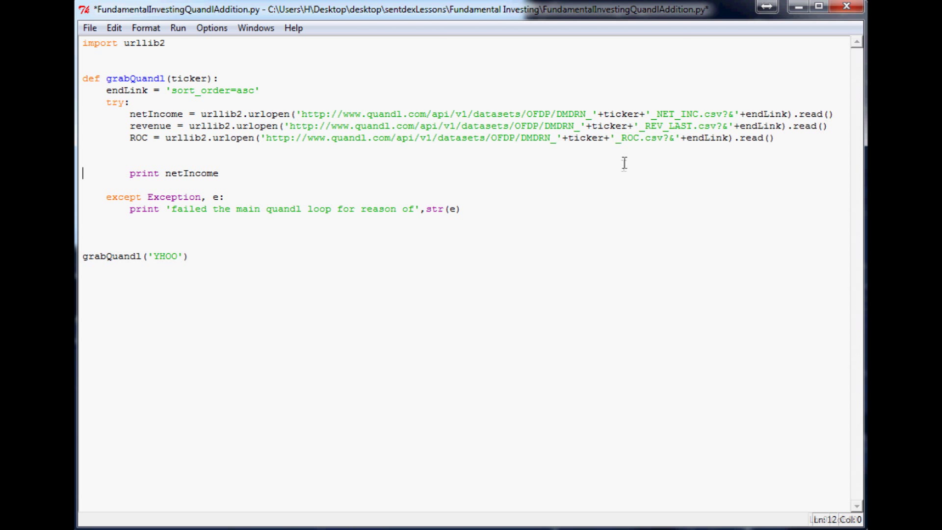
double_click(586, 144)
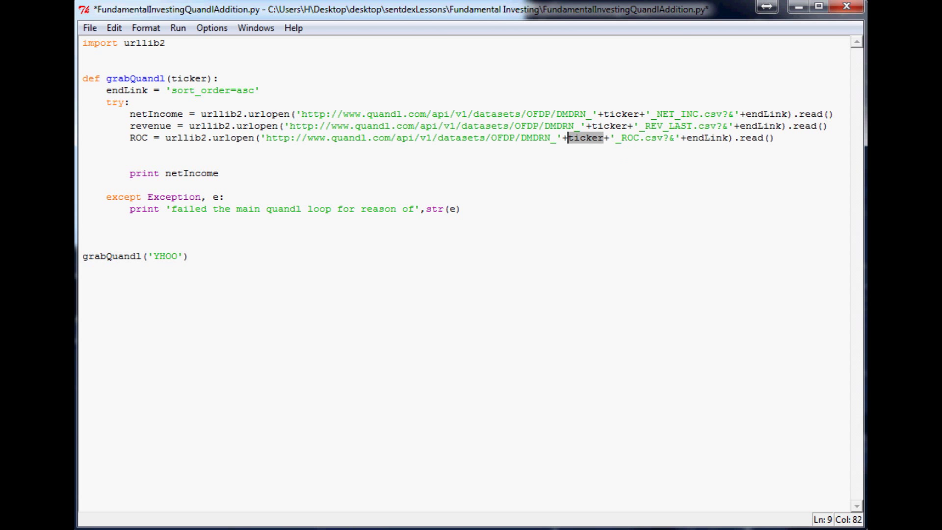
mouse_move(415, 294)
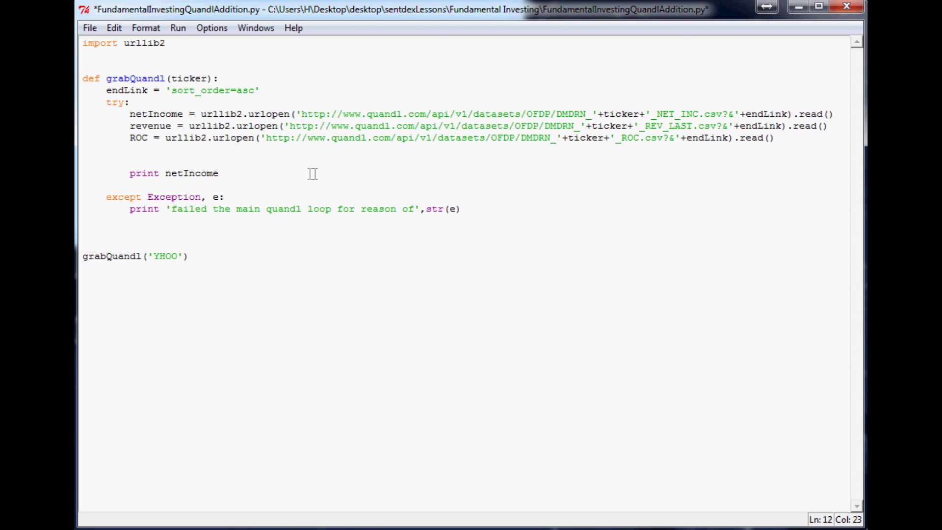
Print netIncome, revenue and ROC separated by divider lines, and save the script
left_click(165, 173)
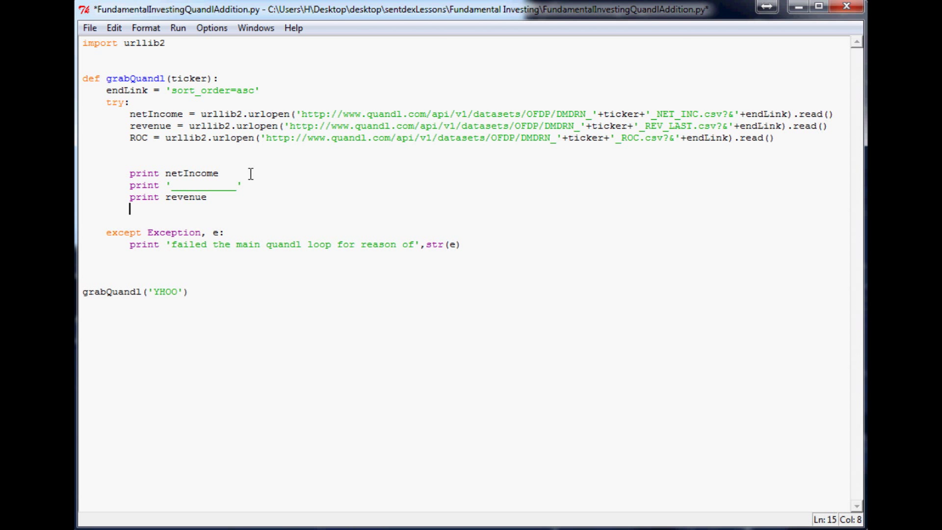
type("print '---")
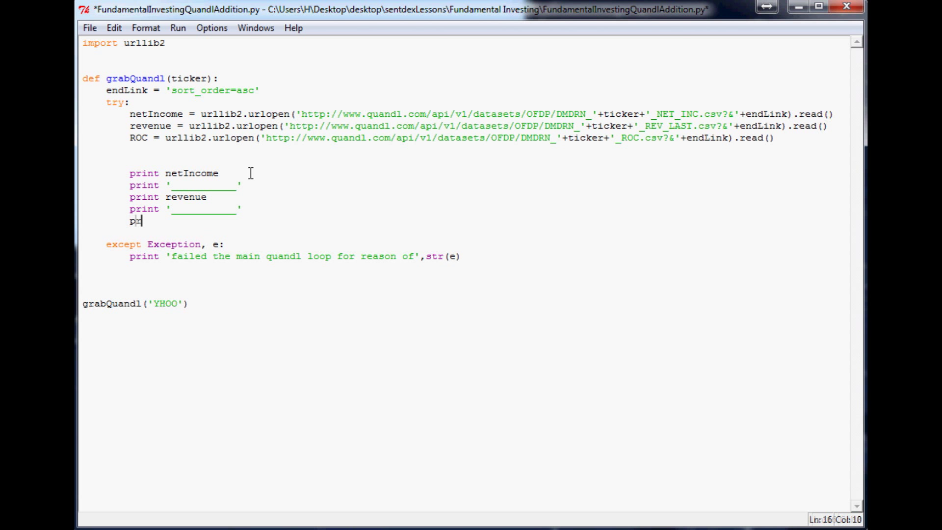
type("rint ROC")
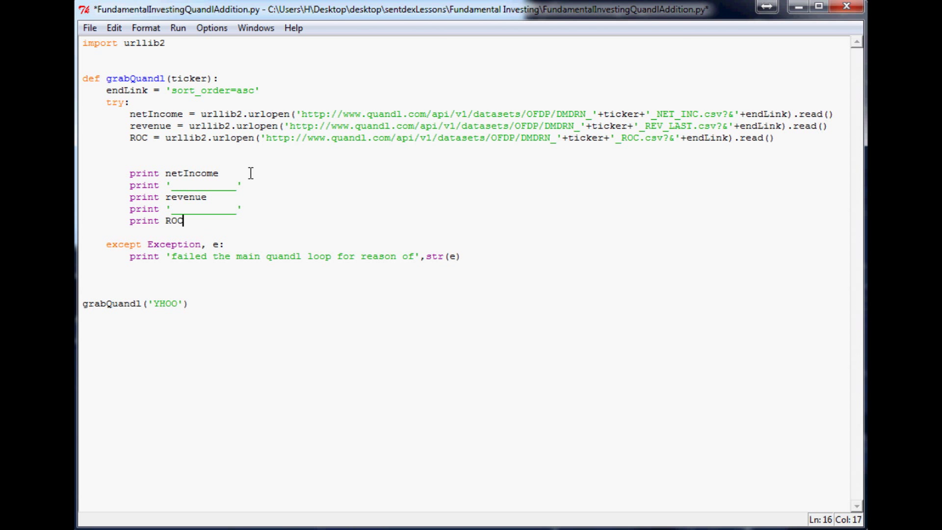
key("ctrl+s")
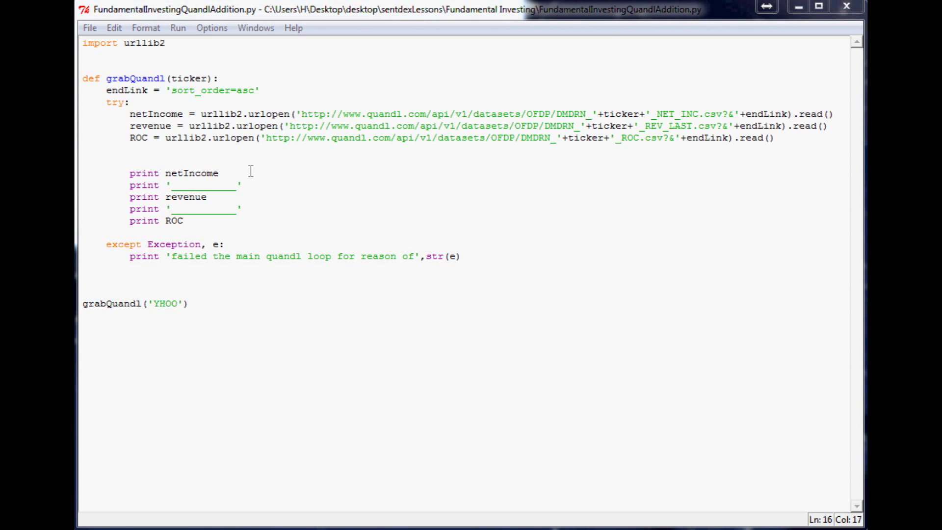
Run the script and highlight the revenue and return on capital rows in the shell output
key("F5")
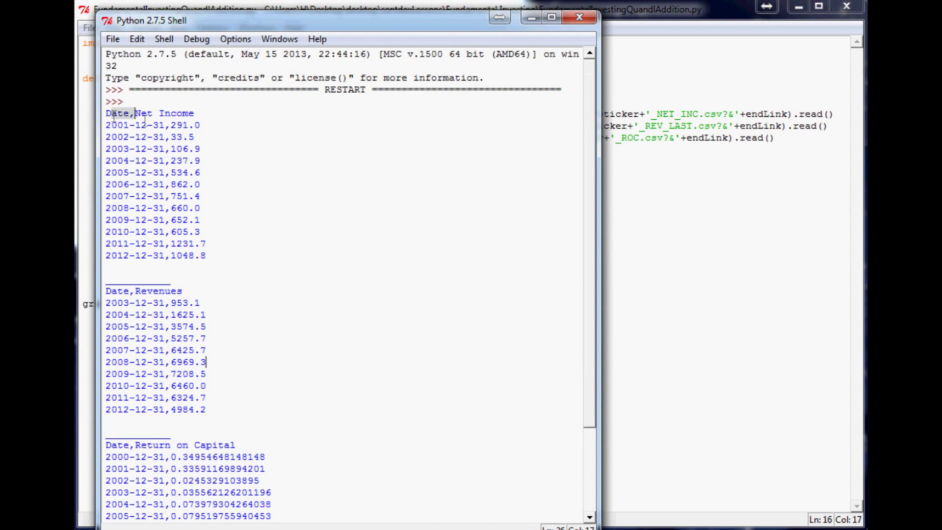
left_click_drag(106, 124, 206, 255)
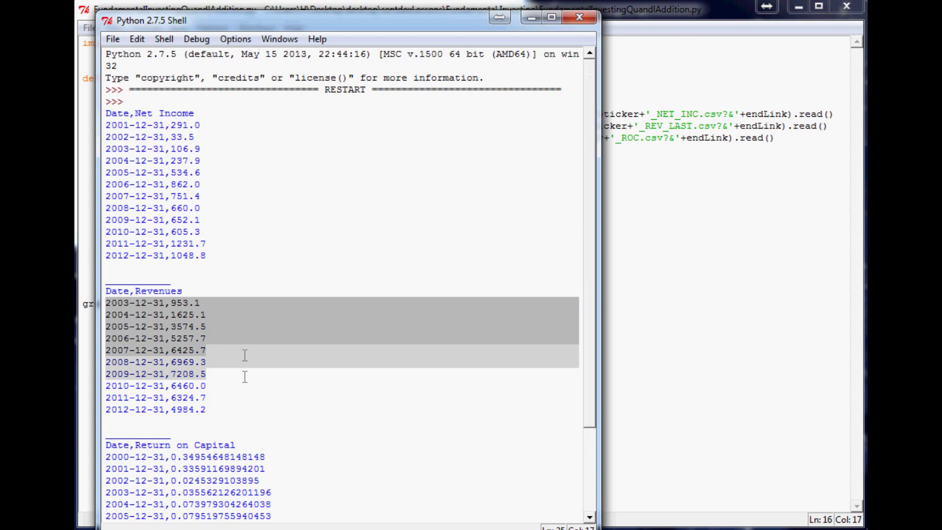
scroll("down", 3)
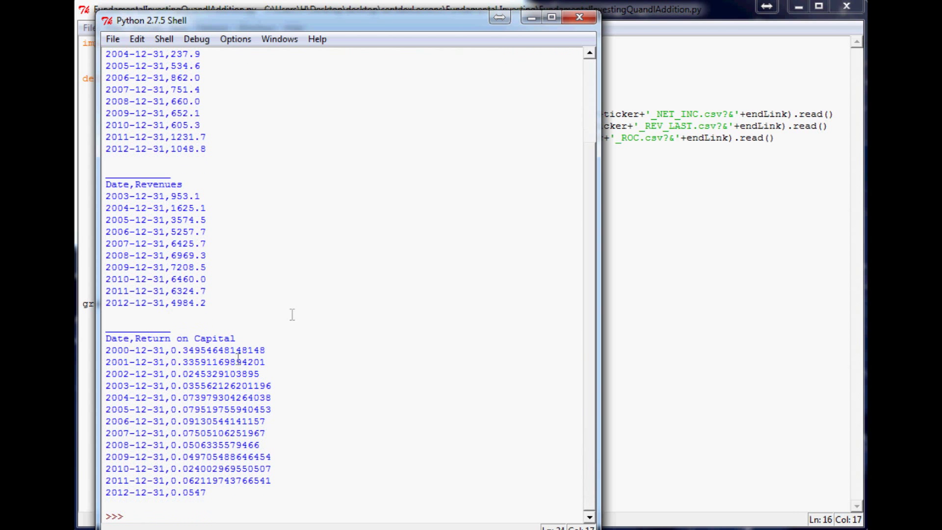
left_click_drag(106, 349, 263, 362)
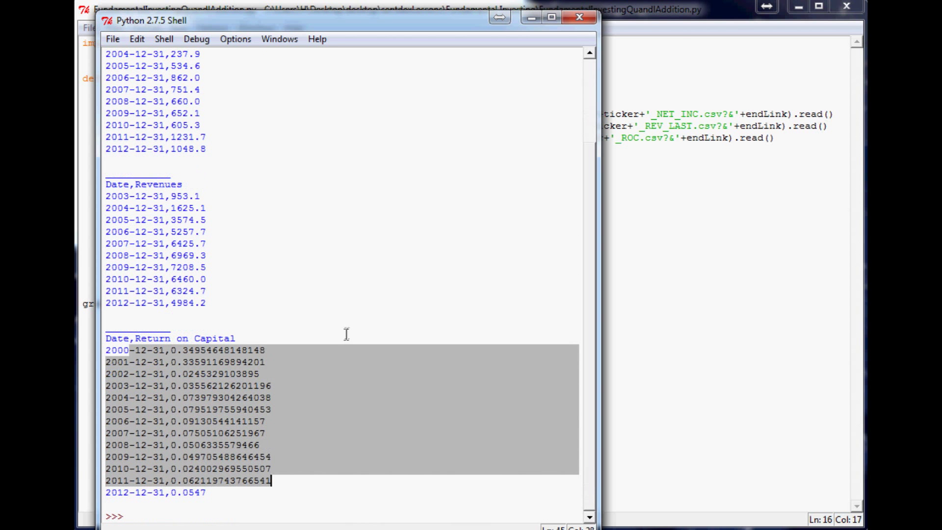
mouse_move(266, 279)
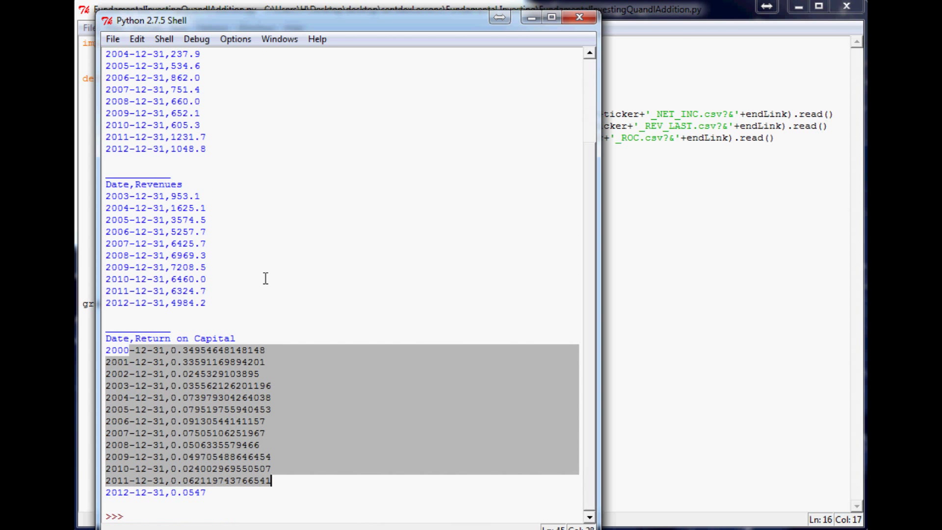
Clear the highlight and scroll through the rest of the printed YHOO CSV data
left_click(267, 278)
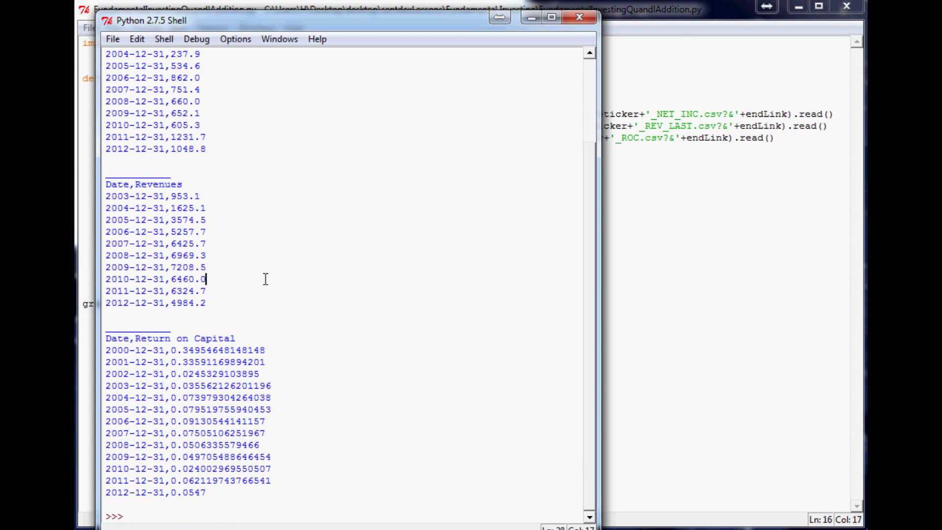
mouse_move(296, 169)
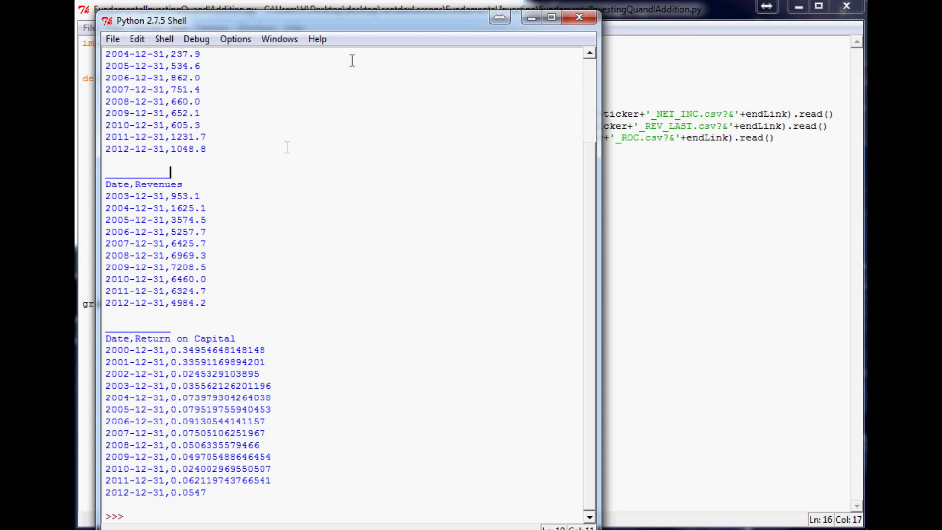
mouse_move(262, 61)
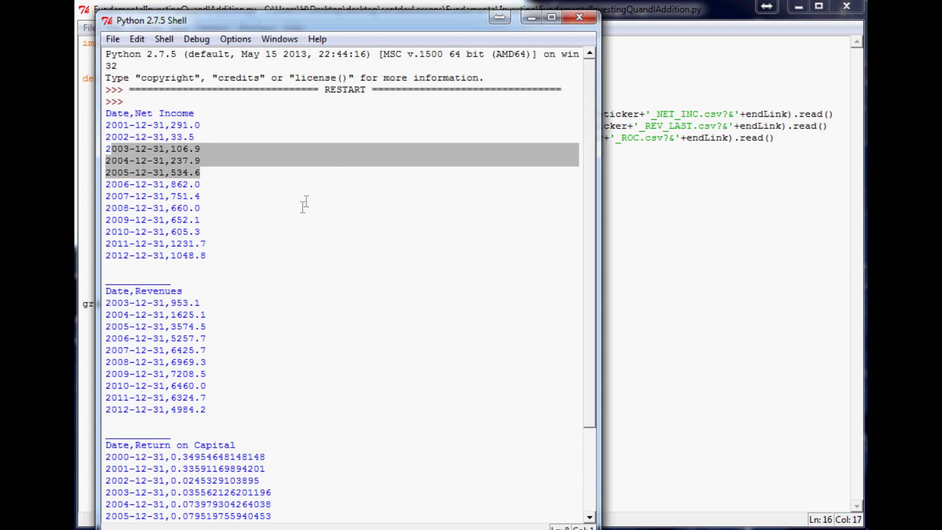
scroll("down", 3)
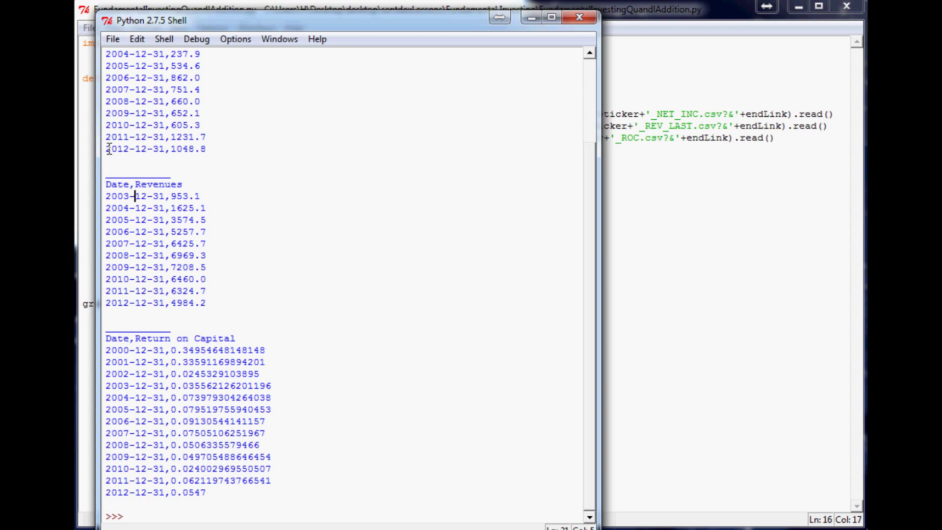
mouse_move(345, 131)
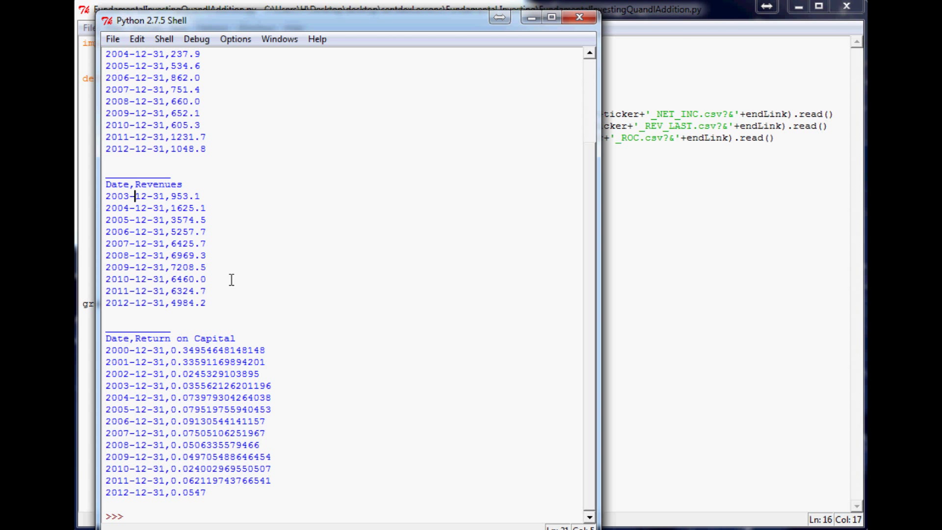
mouse_move(232, 279)
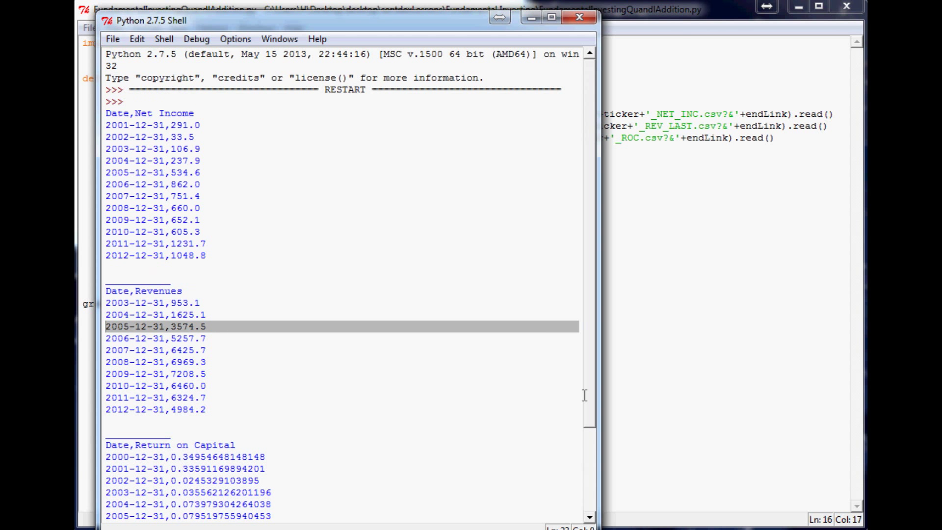
scroll("down", 3)
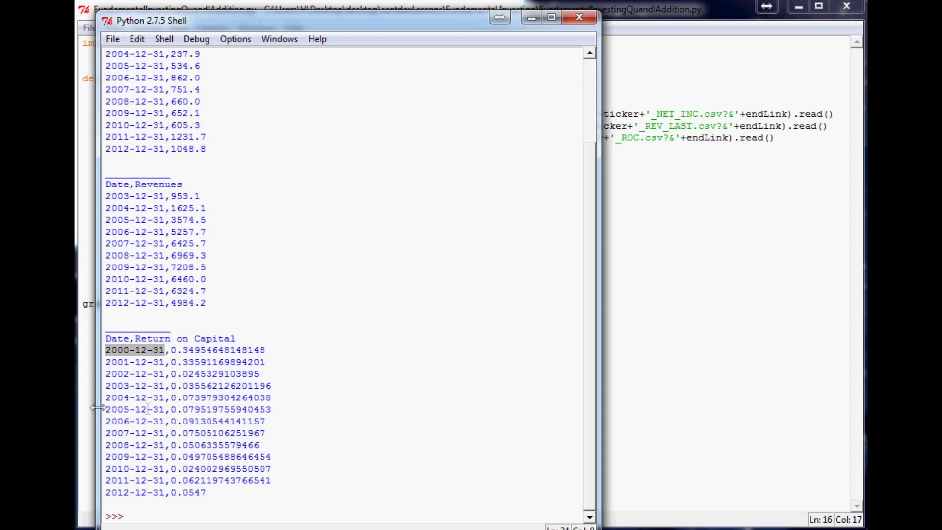
mouse_move(532, 191)
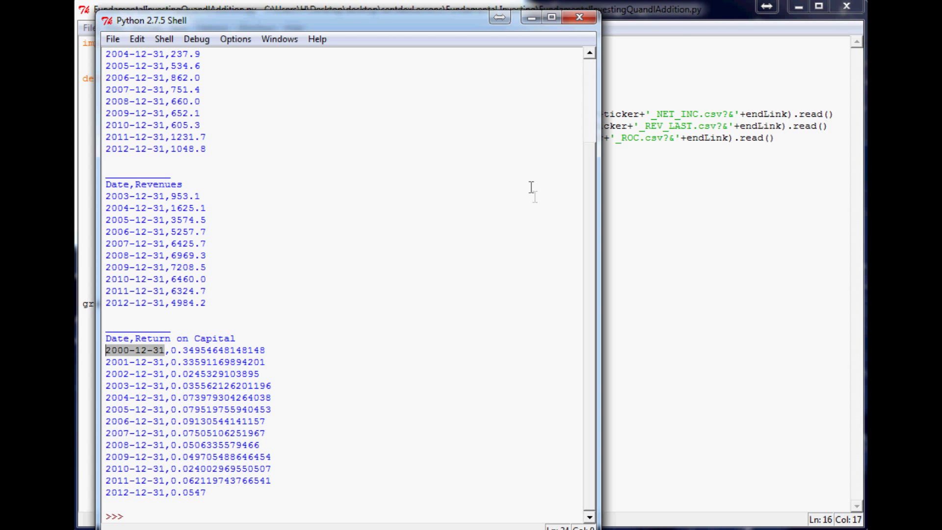
mouse_move(457, 156)
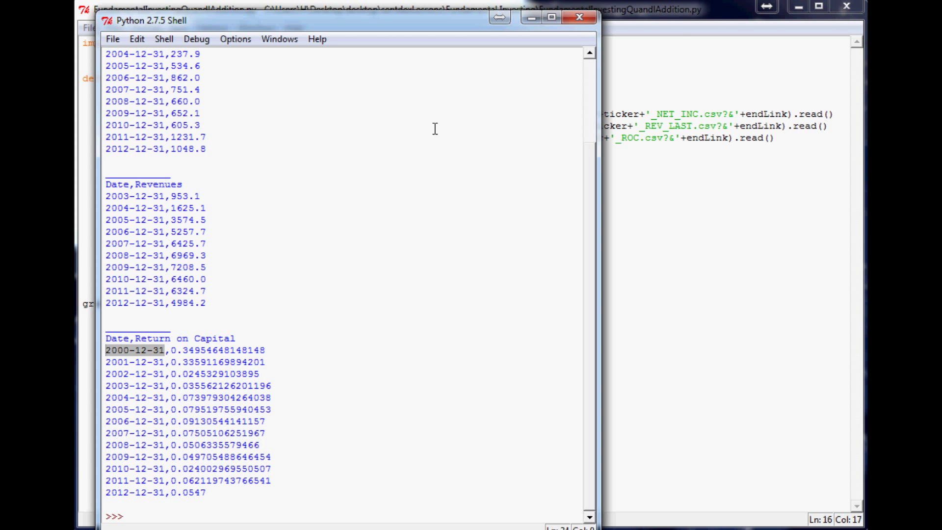
mouse_move(312, 23)
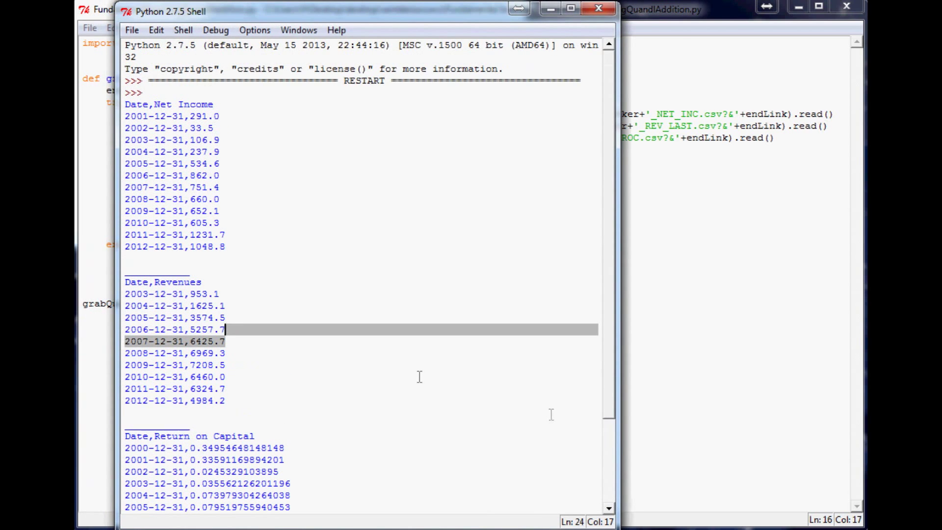
scroll("down", 3)
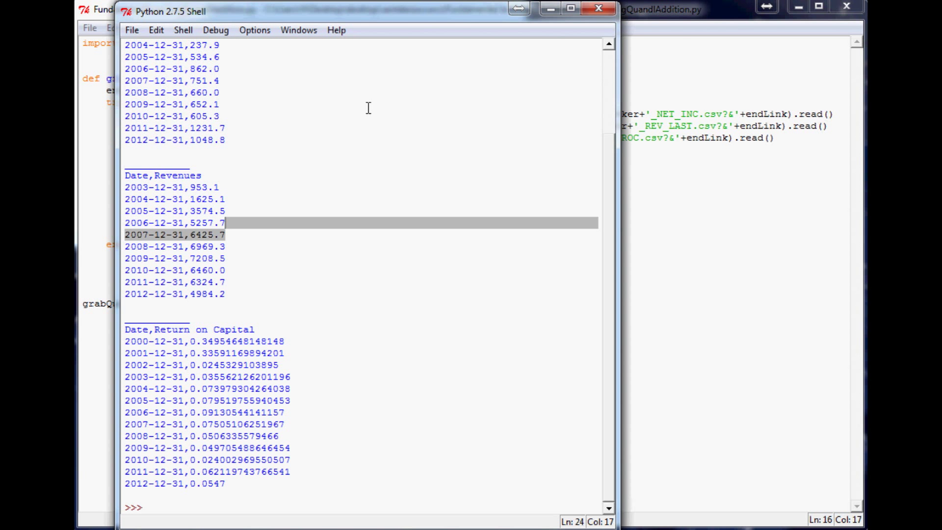
mouse_move(289, 302)
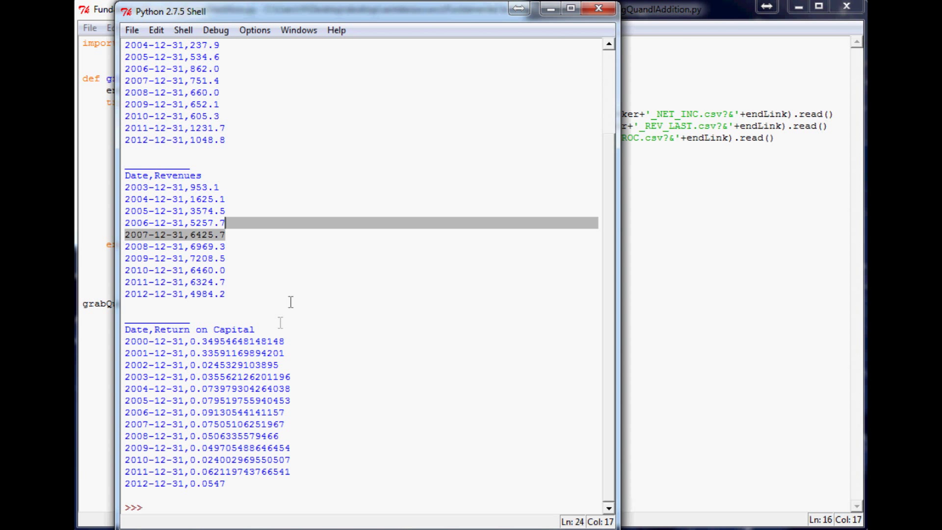